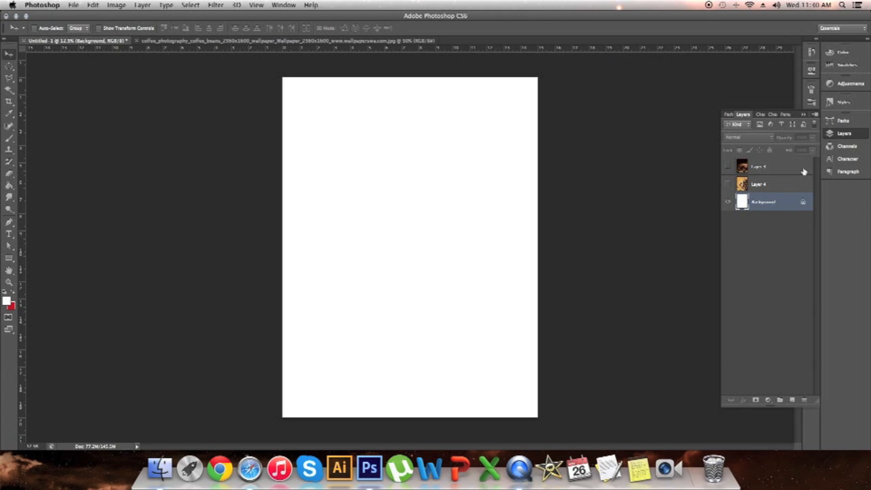
mouse_move(760, 166)
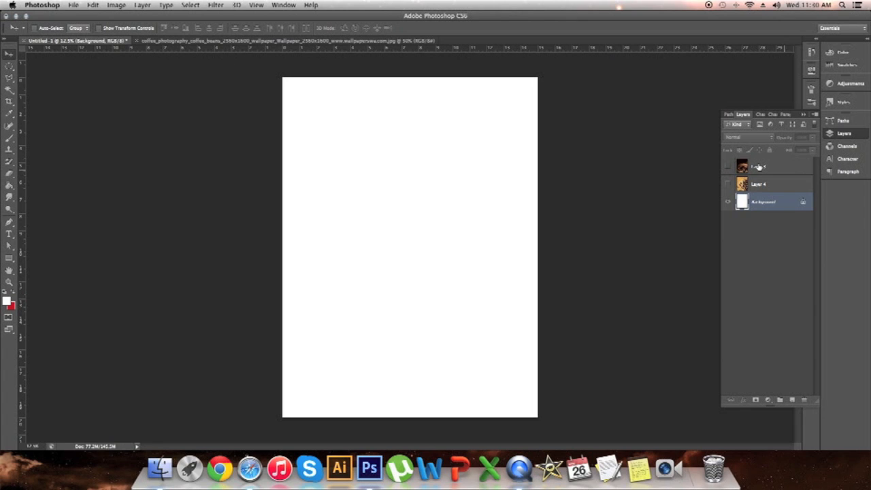
Reveal the coffee-beans photo layer so it covers the canvas and tidy the layer list
left_click(728, 166)
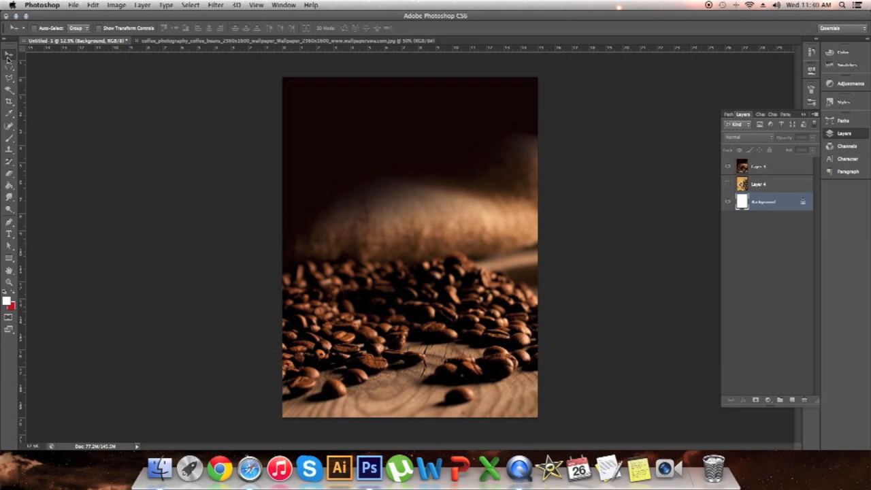
mouse_move(798, 180)
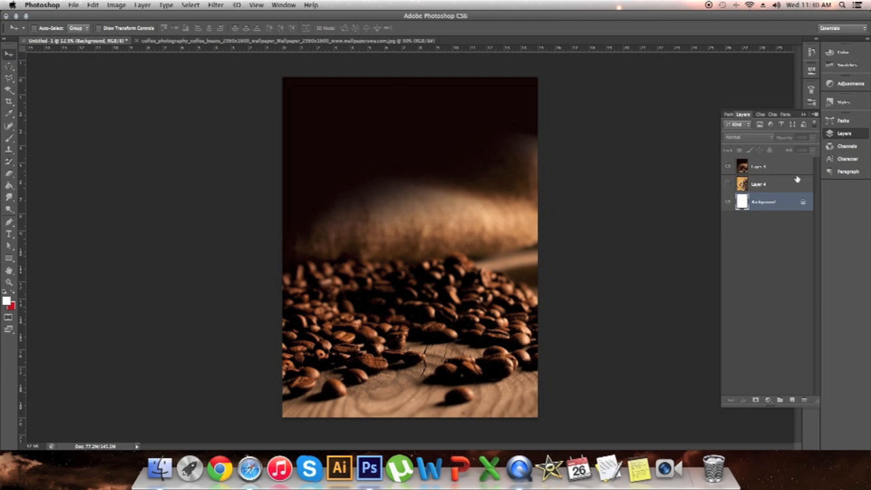
double_click(758, 166)
type("coffee")
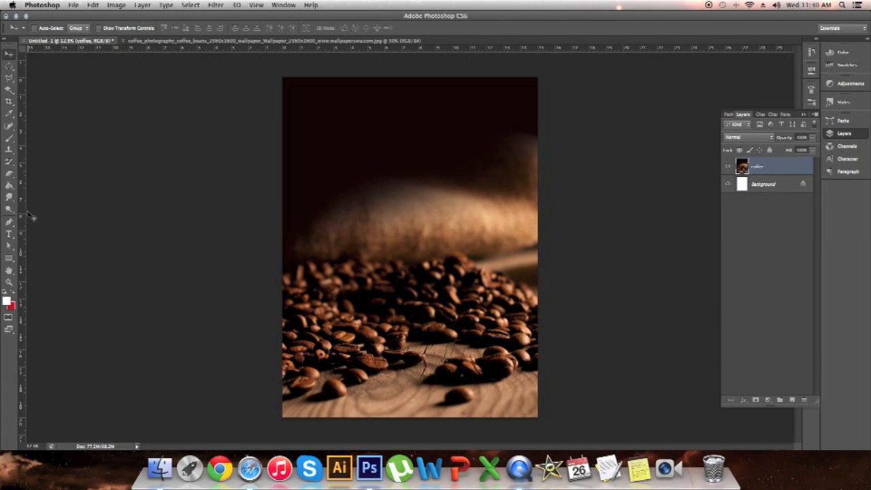
mouse_move(351, 199)
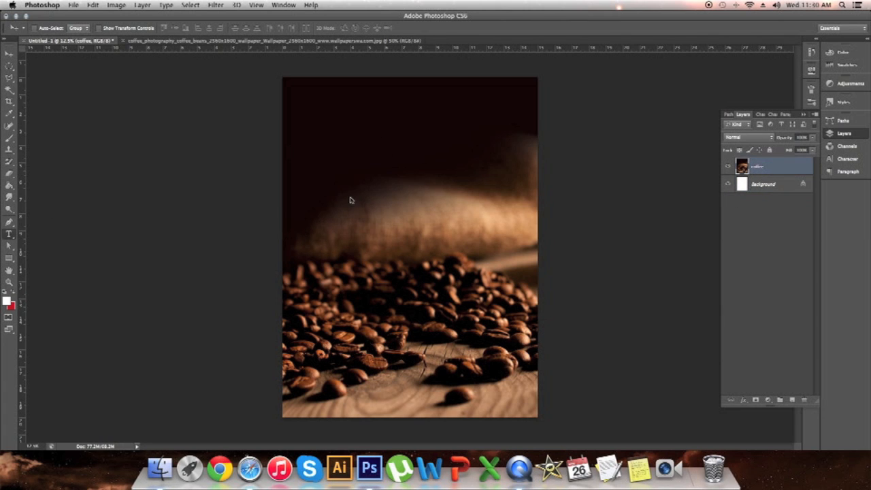
mouse_move(27, 236)
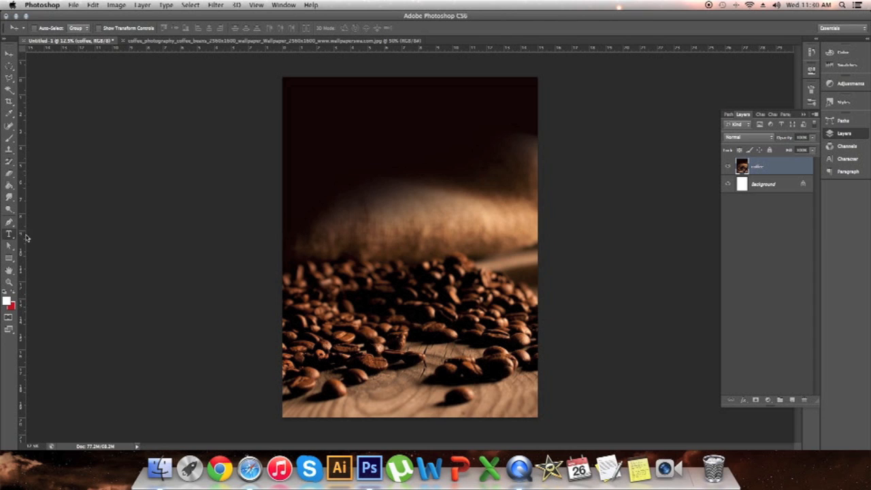
mouse_move(338, 224)
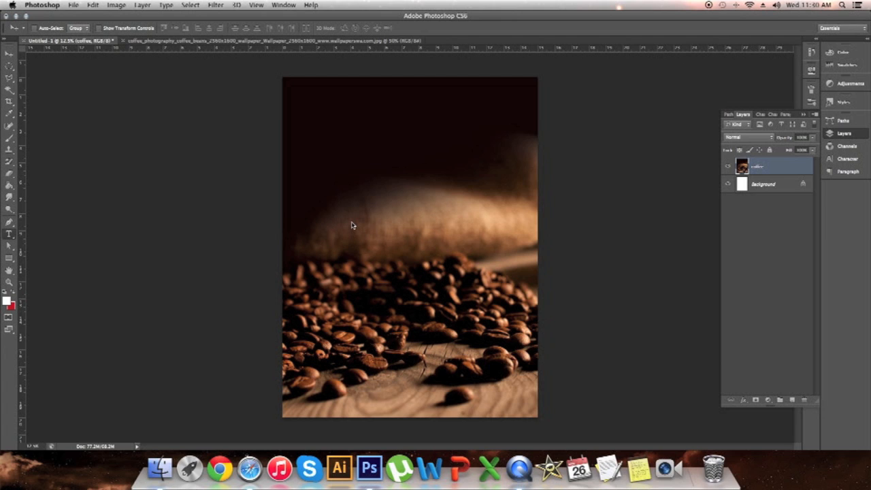
mouse_move(362, 229)
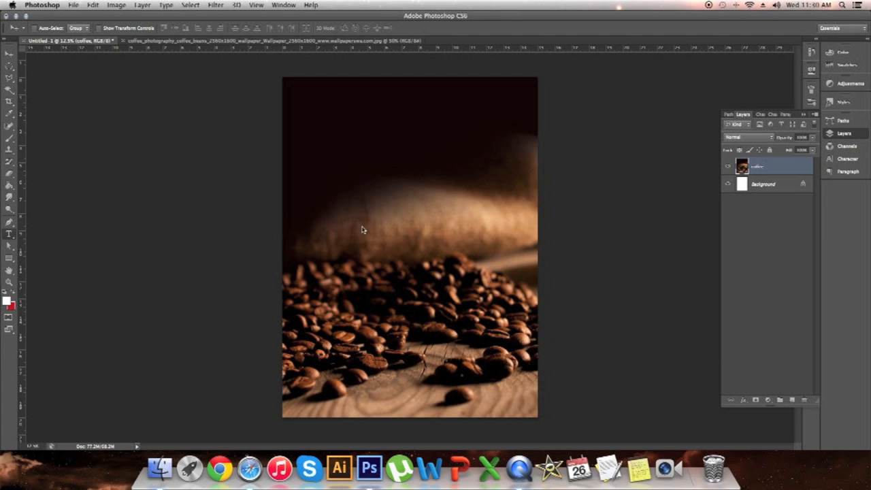
mouse_move(429, 174)
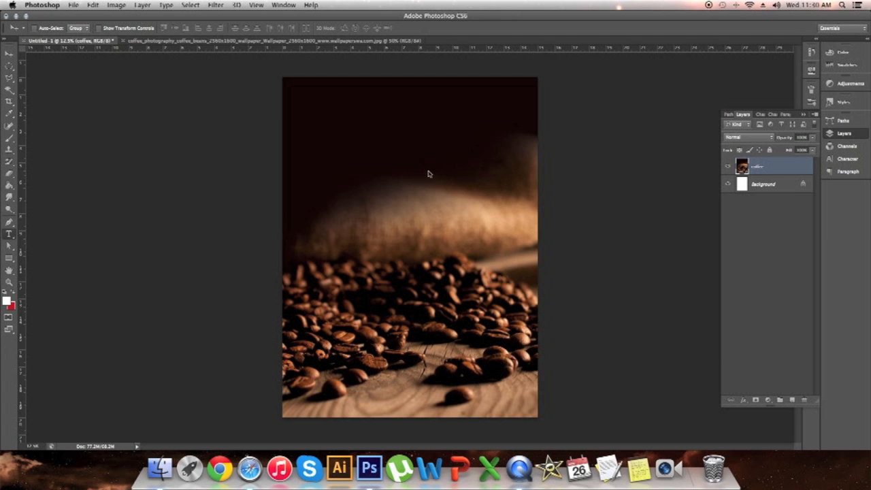
mouse_move(415, 166)
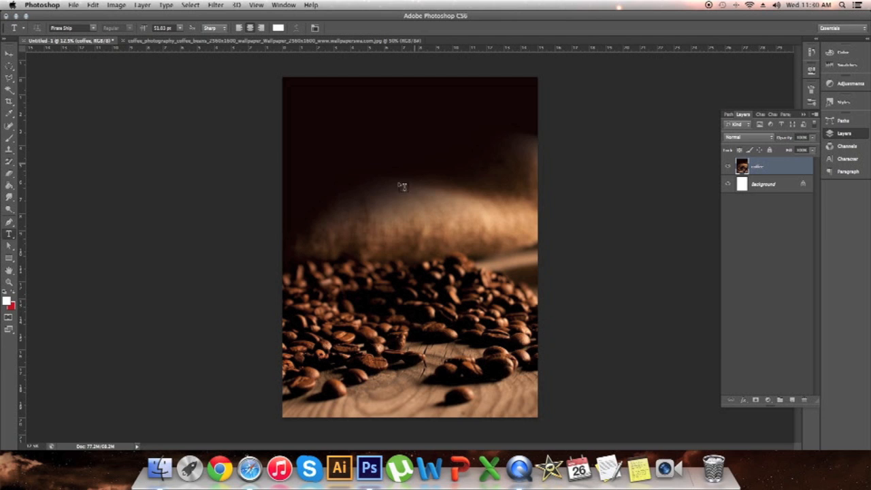
mouse_move(341, 230)
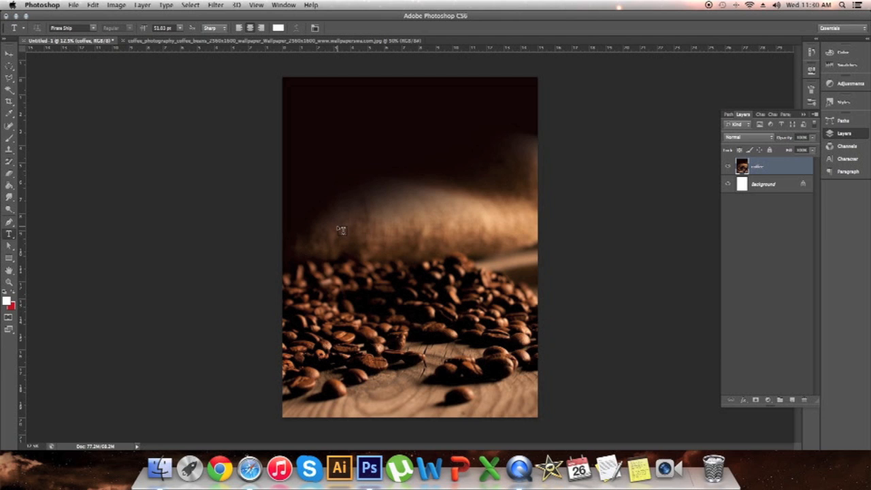
Add a large white text line reading IT'S over the burlap area at the top
left_click(338, 228)
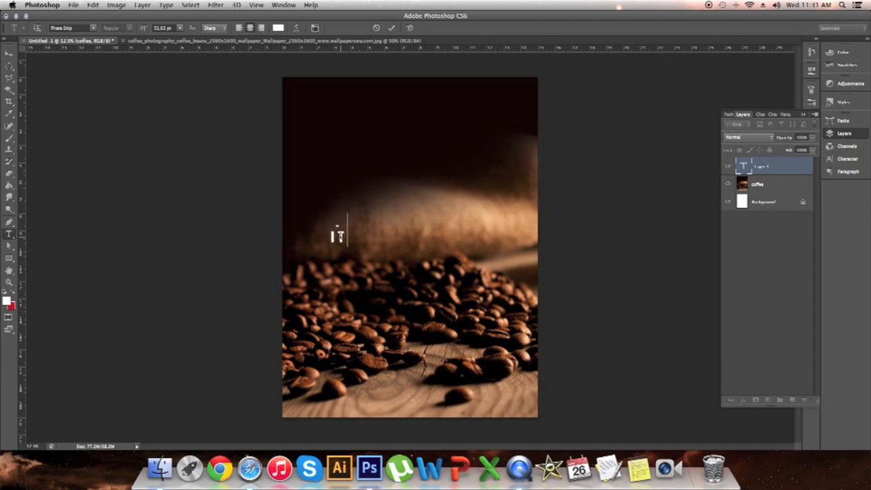
left_click_drag(338, 220, 339, 242)
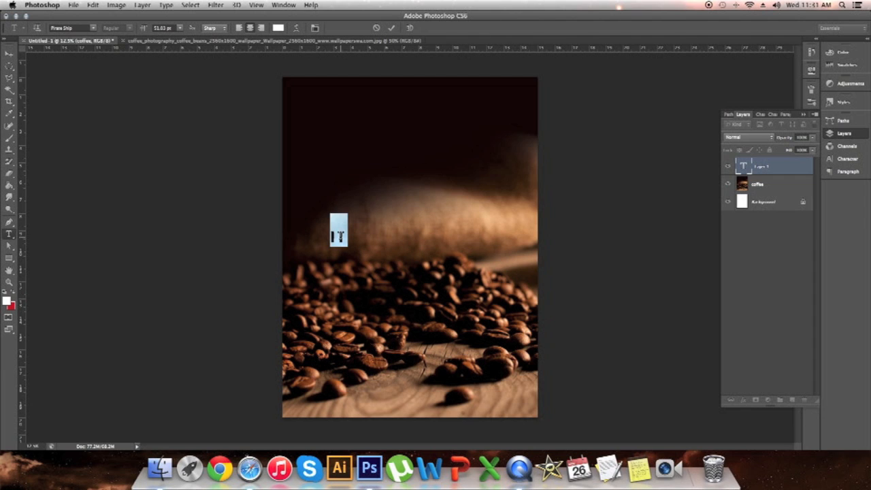
type("IT'S")
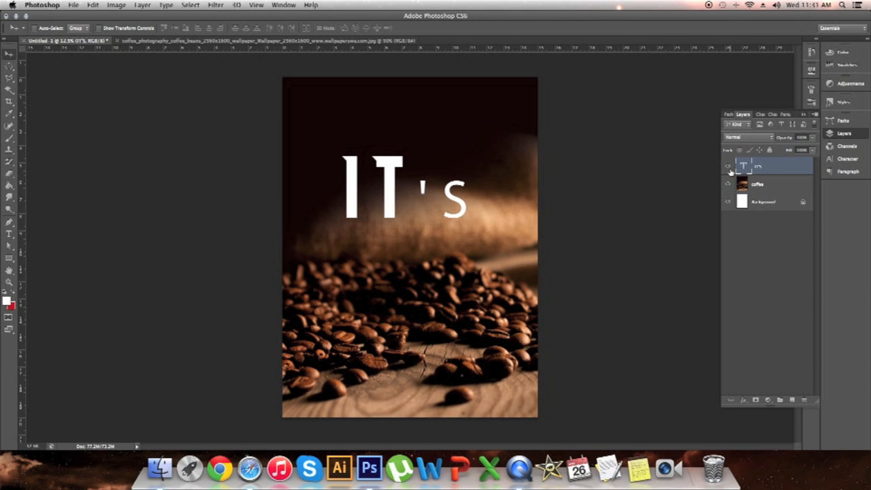
left_click(727, 166)
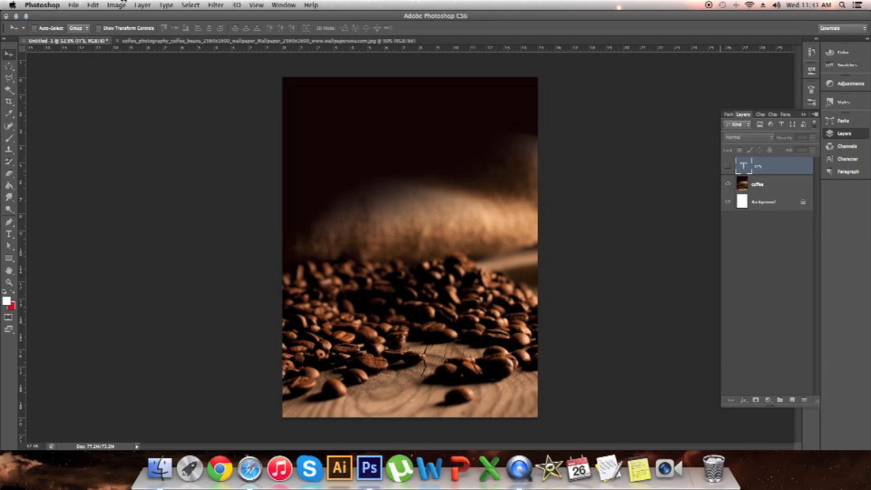
Start File > New, then cancel the new-document dialog without creating anything
left_click(73, 5)
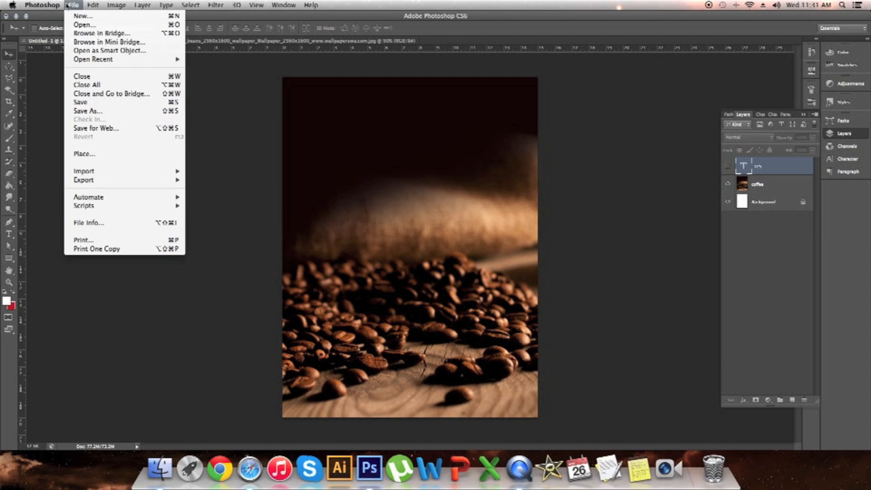
left_click(82, 15)
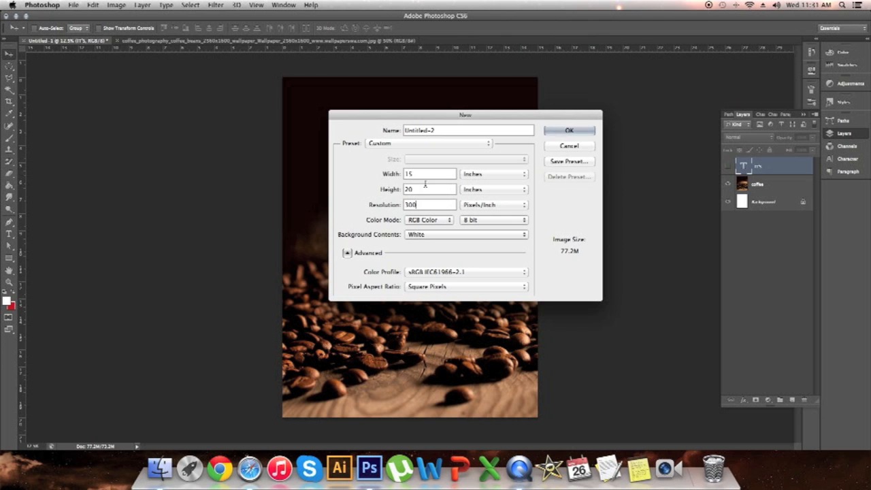
left_click(568, 131)
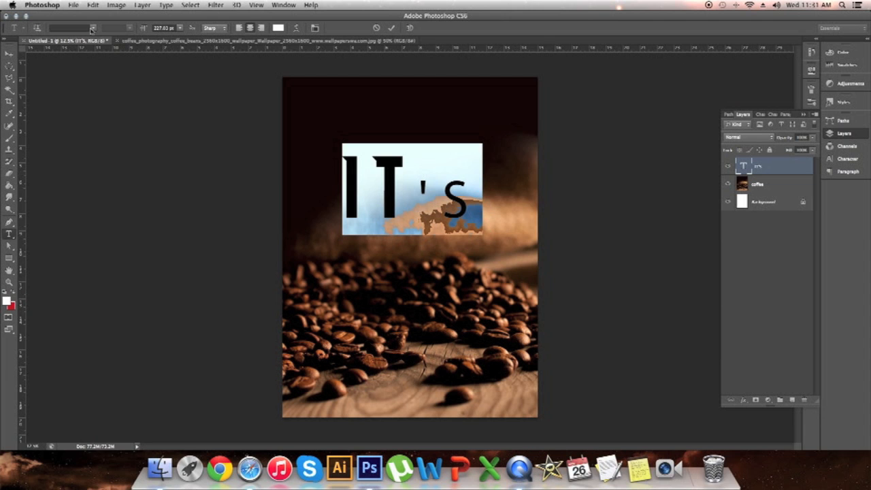
Switch to a distressed condensed typeface, retype the text as ALL and set it white via Character settings
left_click(65, 27)
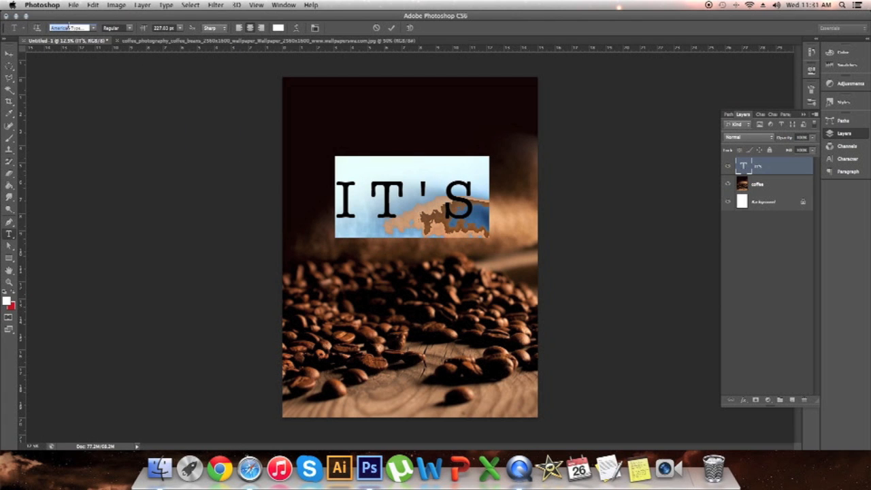
mouse_move(68, 27)
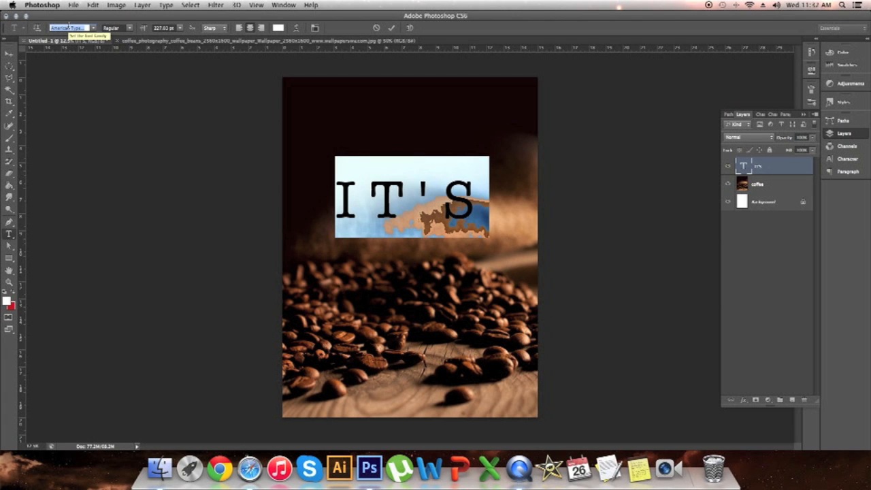
left_click(68, 28)
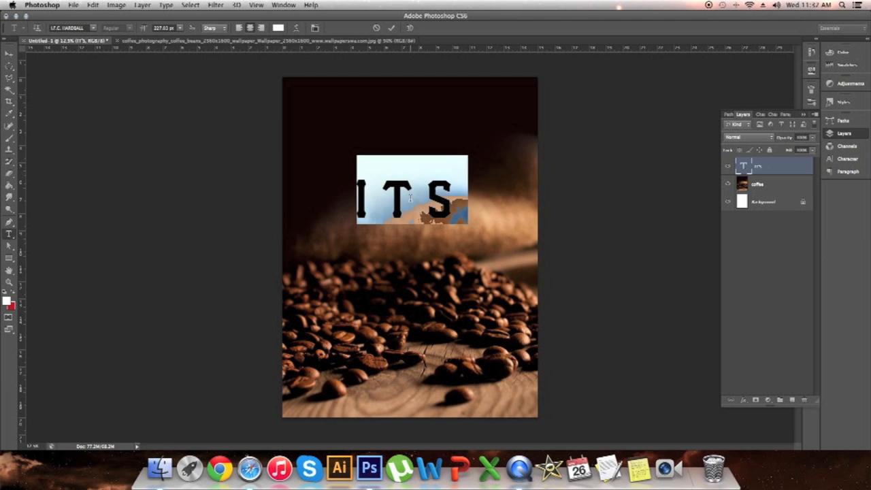
type("ALL")
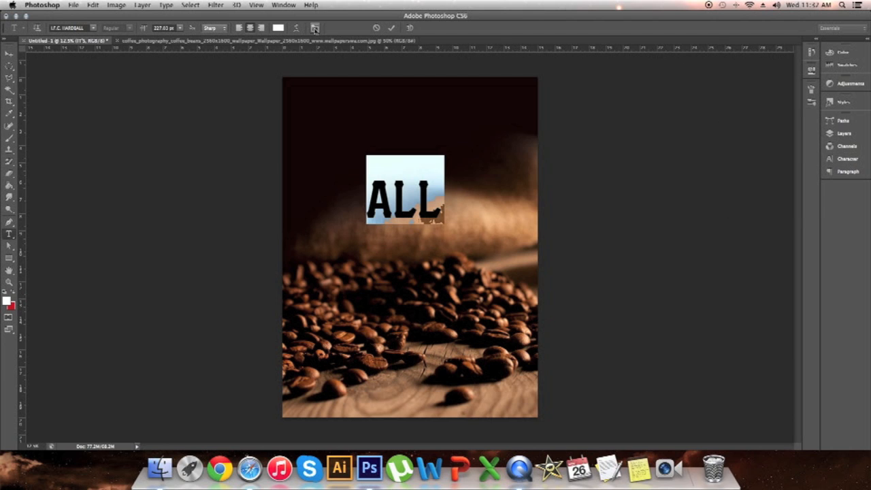
left_click(315, 28)
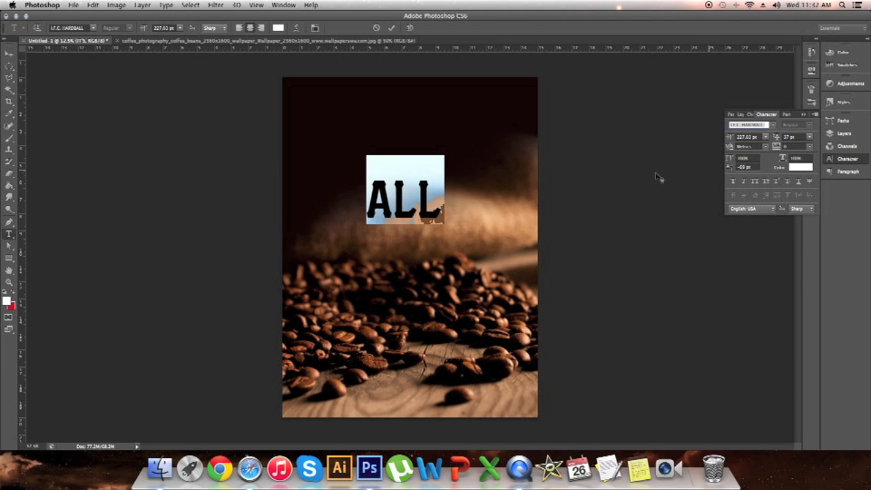
mouse_move(724, 162)
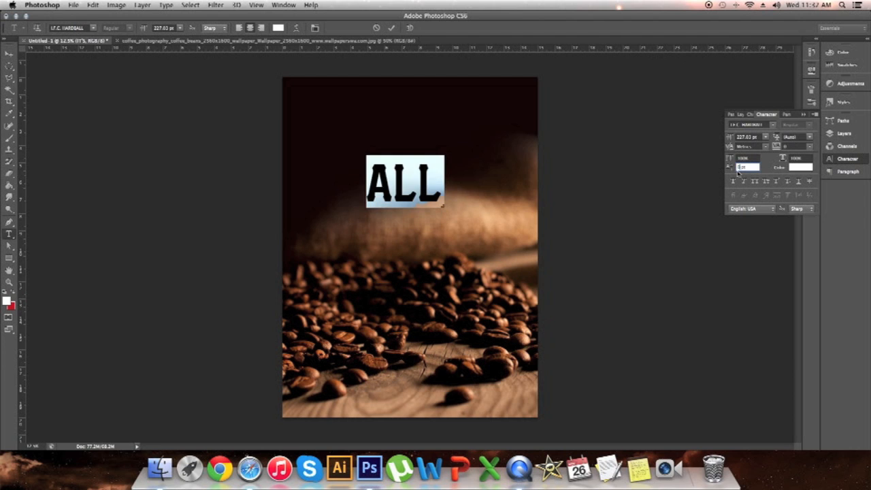
mouse_move(354, 176)
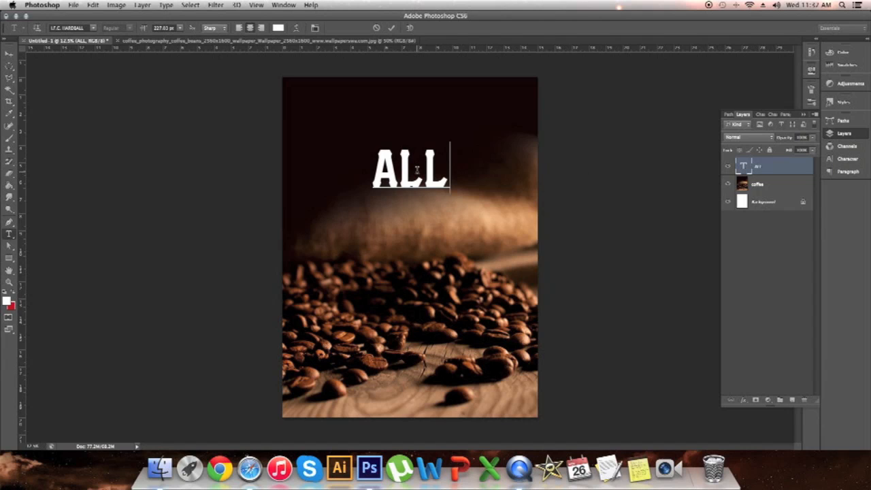
Type ABOUT as a second centred line beneath ALL in the same white type
type("ALL")
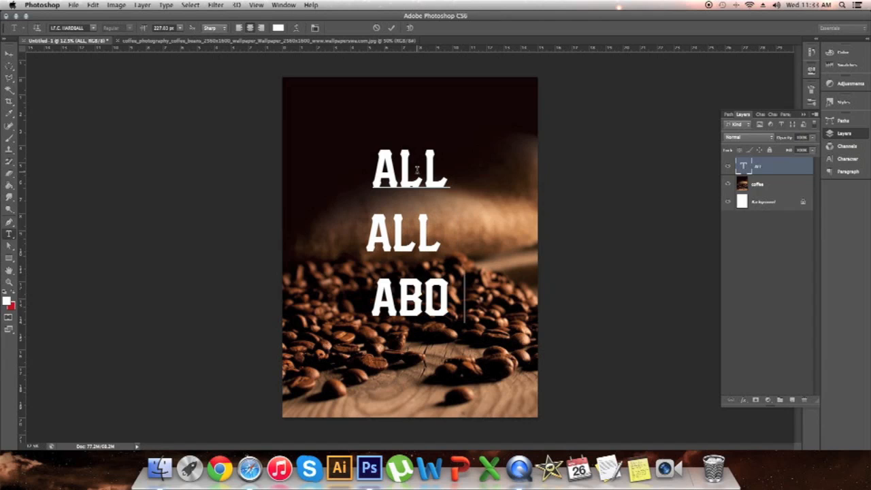
type("UT")
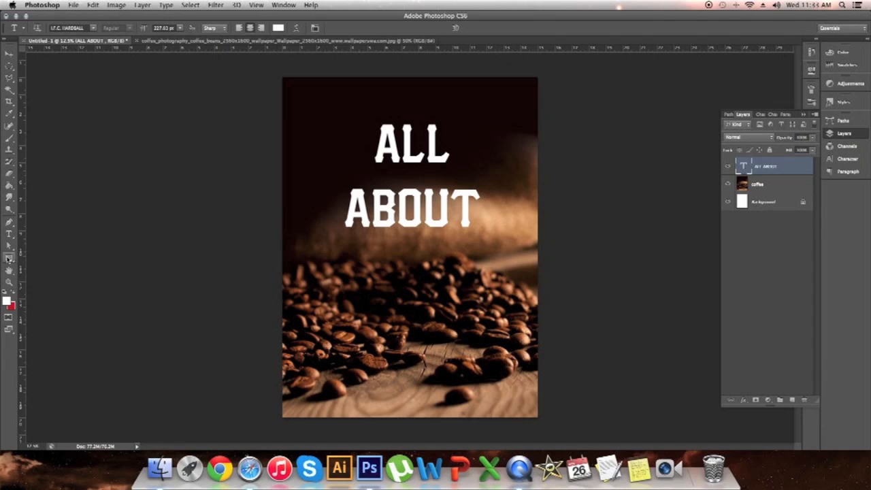
Draw two white horizontal rules under ABOUT and type THE between them
left_click_drag(359, 258, 475, 260)
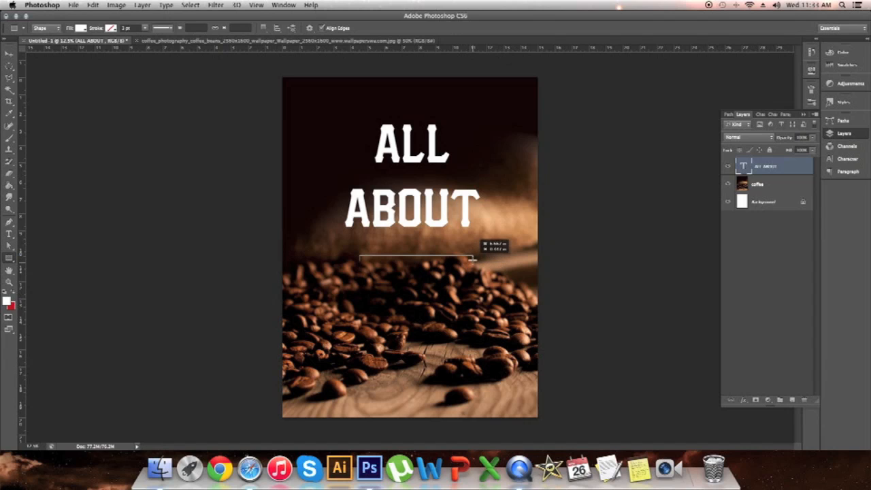
left_click_drag(359, 257, 474, 260)
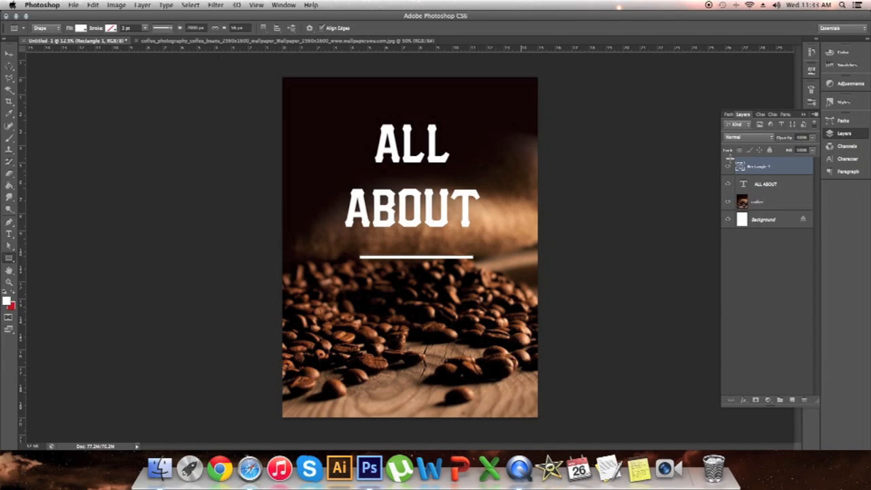
right_click(755, 166)
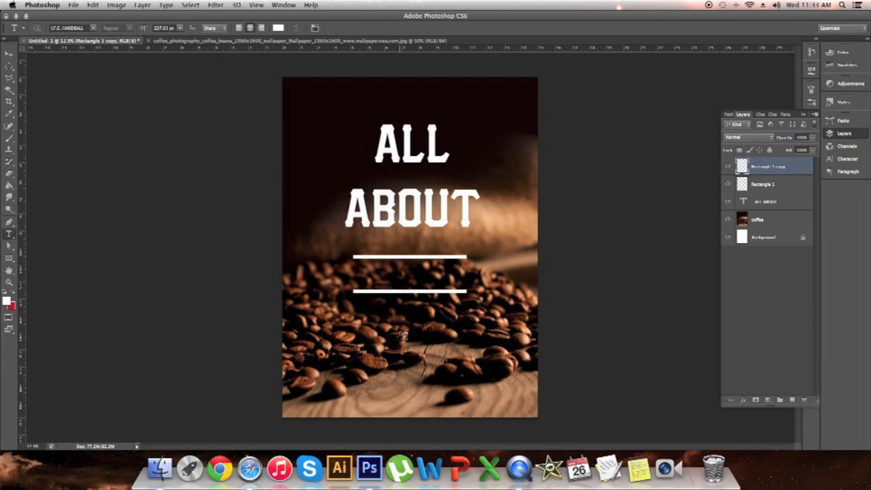
type("THE")
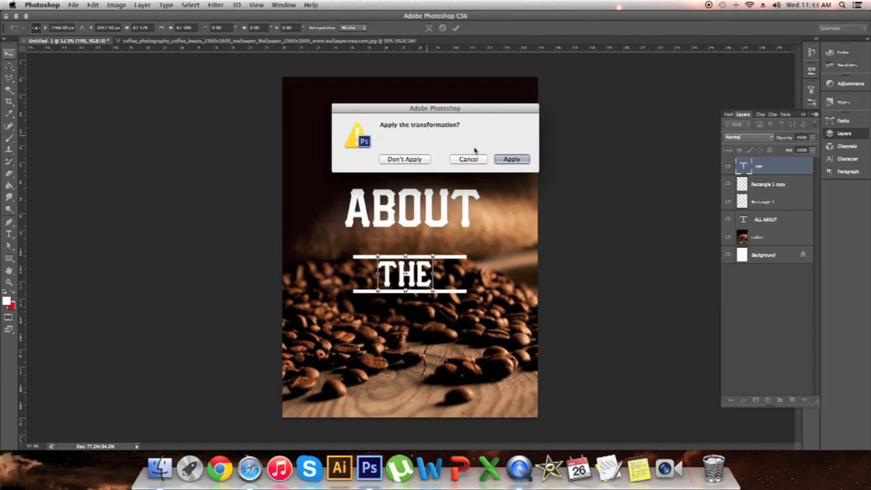
Apply the rules' transform and merge THE with its two rules into one layer
left_click(512, 158)
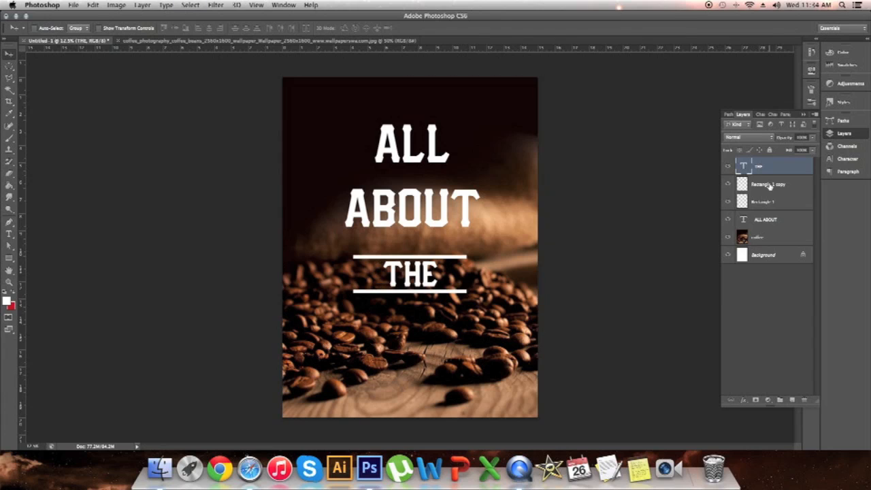
left_click(767, 183)
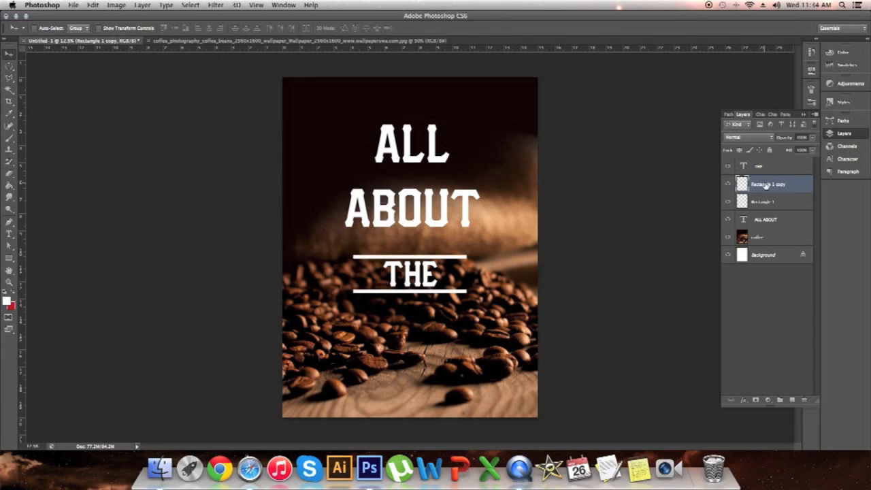
right_click(767, 183)
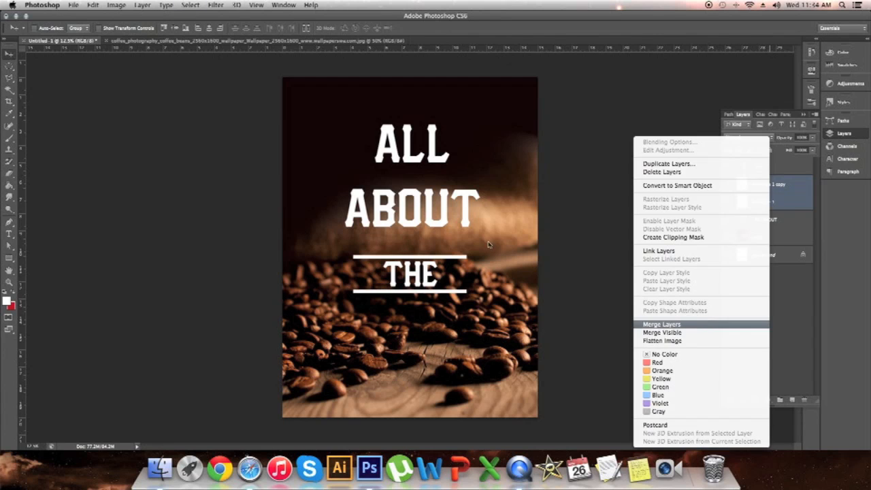
left_click(661, 324)
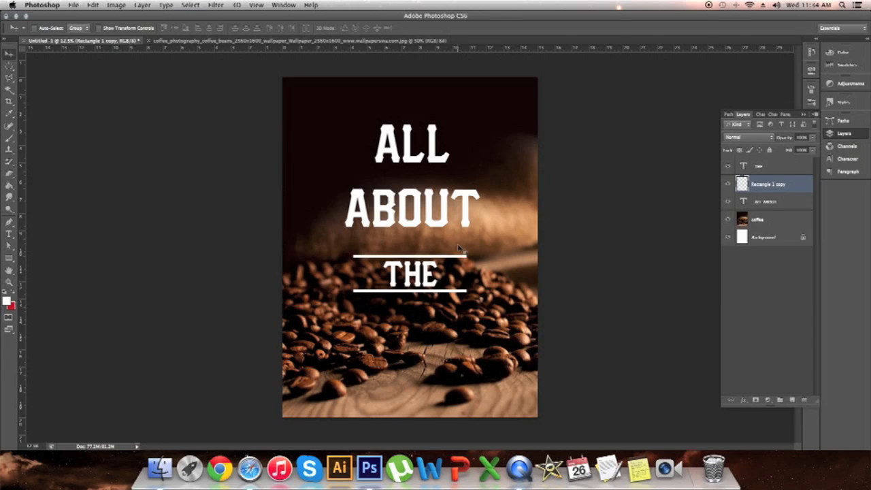
mouse_move(762, 179)
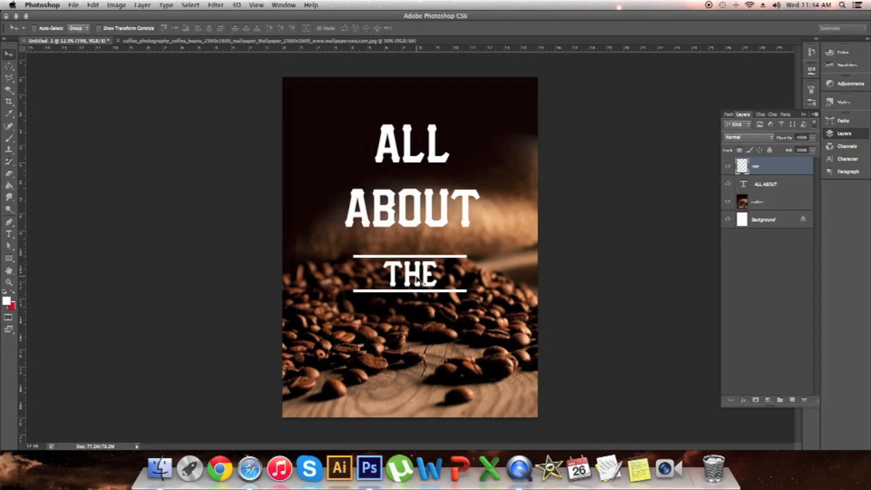
Warp the merged THE piece with the Flag preset into a wavy ribbon under ABOUT
right_click(411, 275)
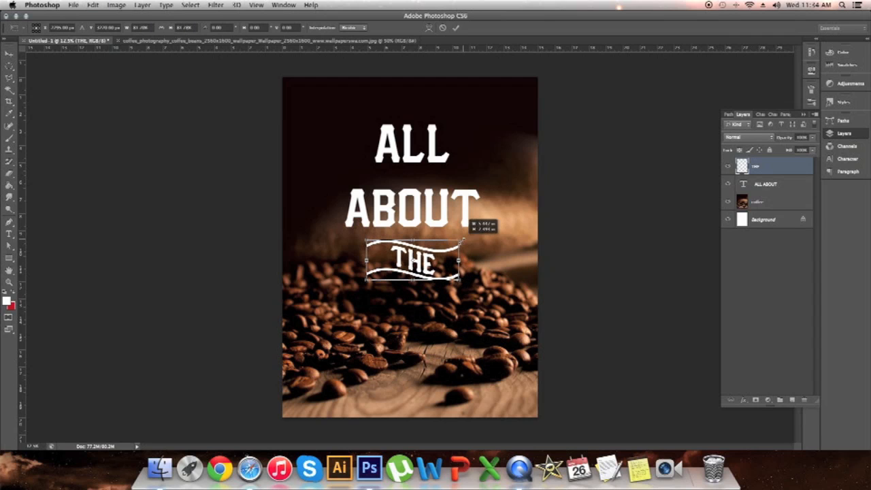
left_click(458, 27)
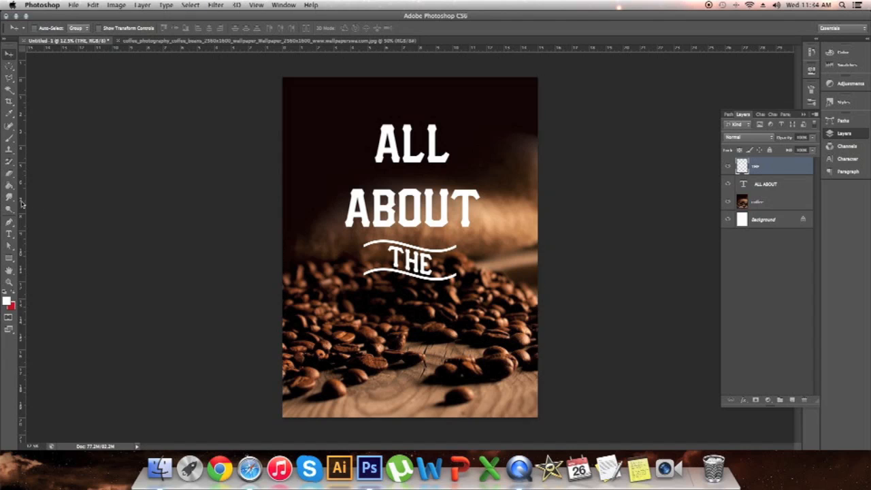
left_click(343, 345)
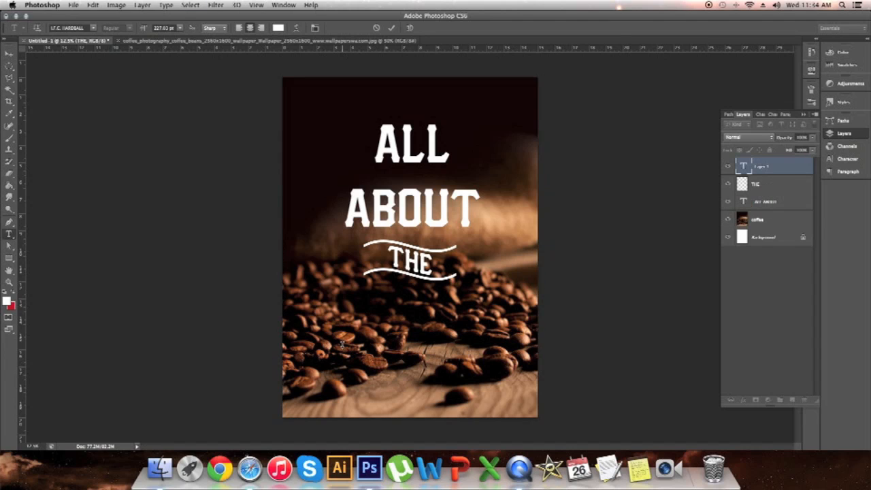
Add the word COFFEE in a large white script font across the lower beans area
type("COFFEE")
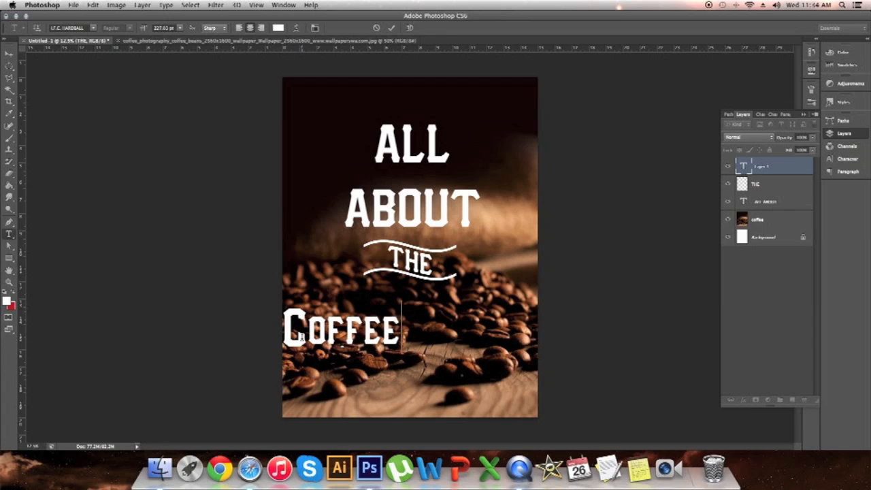
left_click(68, 27)
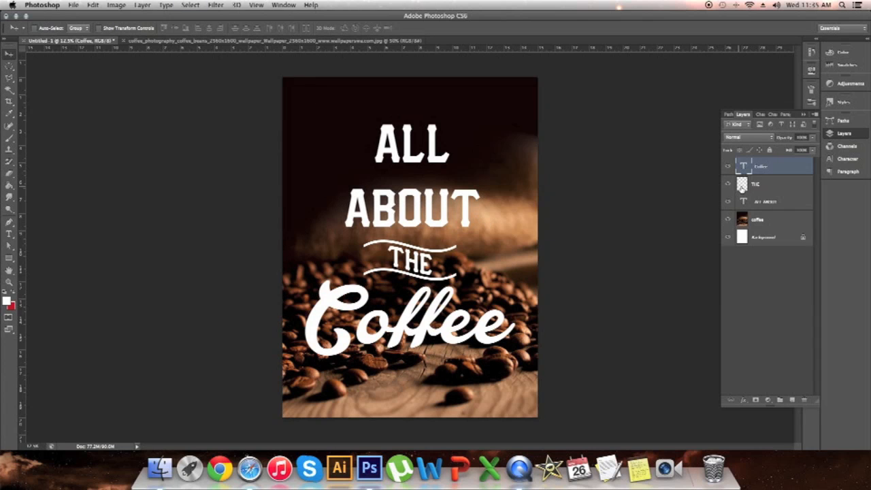
left_click_drag(408, 266, 517, 225)
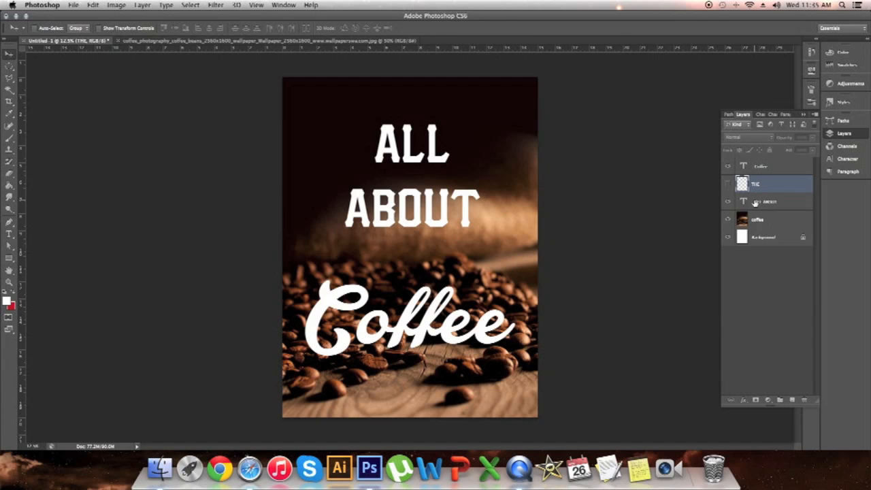
Hide the THE ribbon and retype All About on one line in a new typeface
left_click(767, 201)
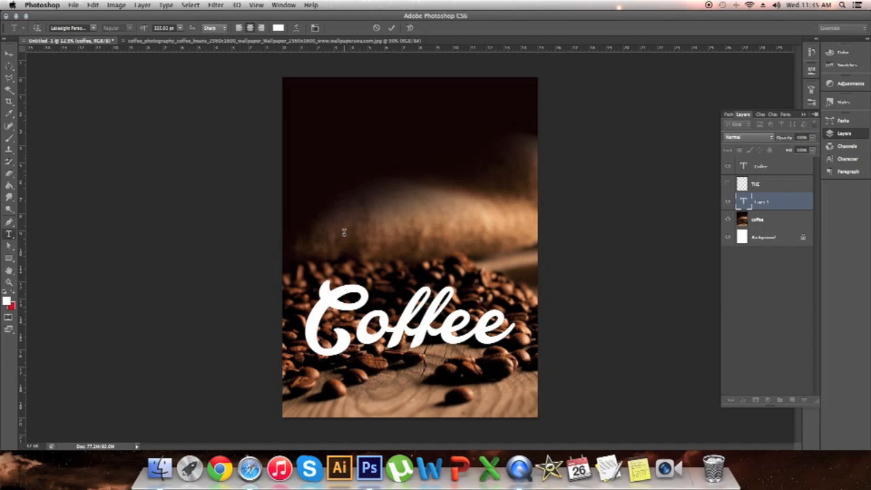
type("a")
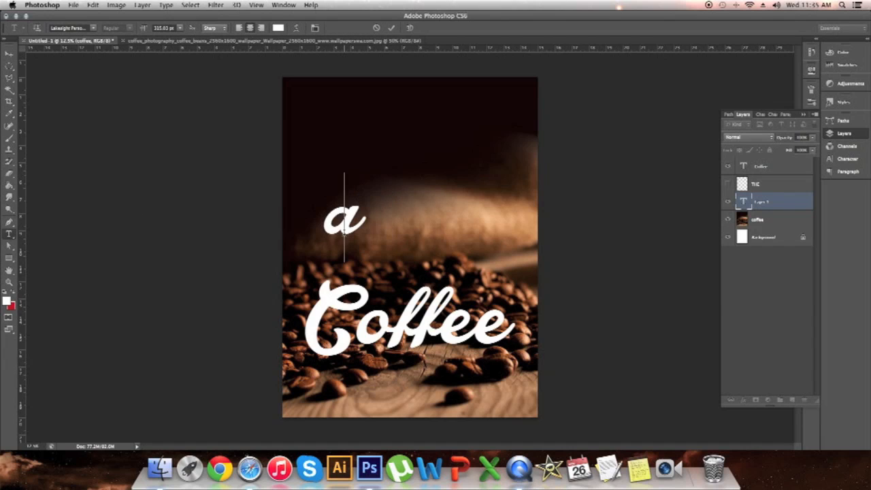
type("About")
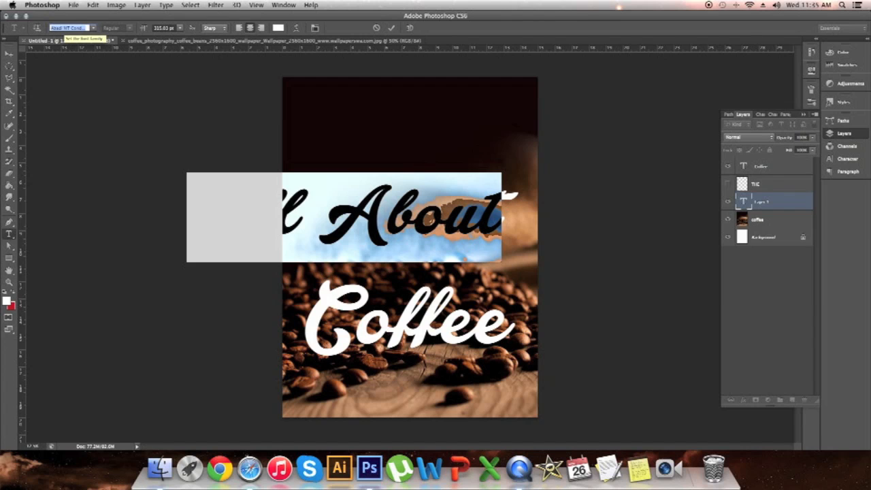
left_click(68, 28)
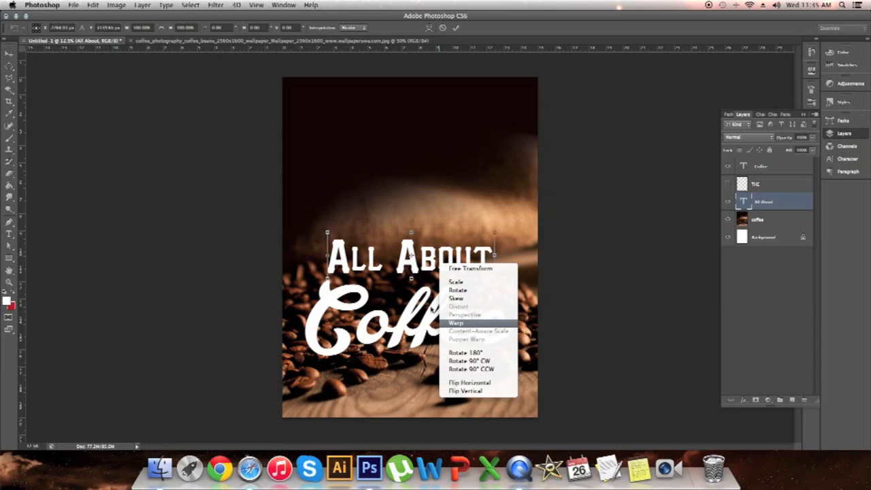
Arch All About upward with an Arc warp, then show a shrunken THE ribbon above Coffee
left_click(454, 322)
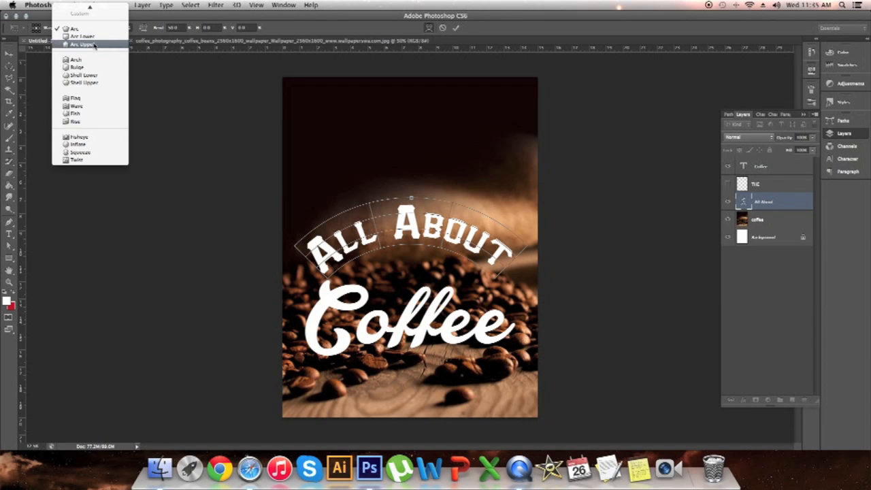
left_click(83, 43)
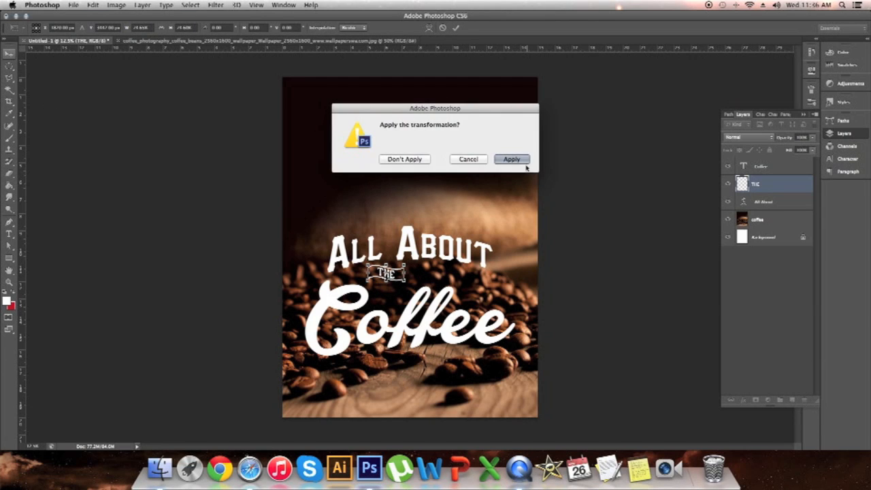
left_click(512, 157)
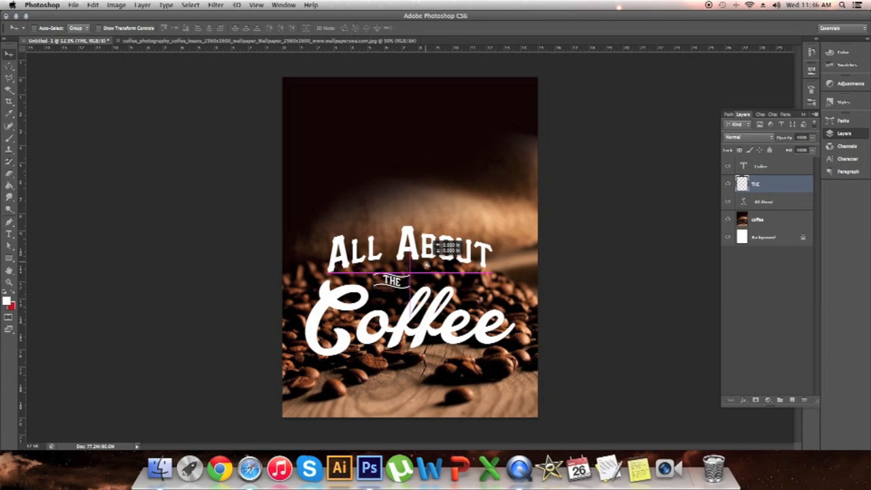
left_click(763, 201)
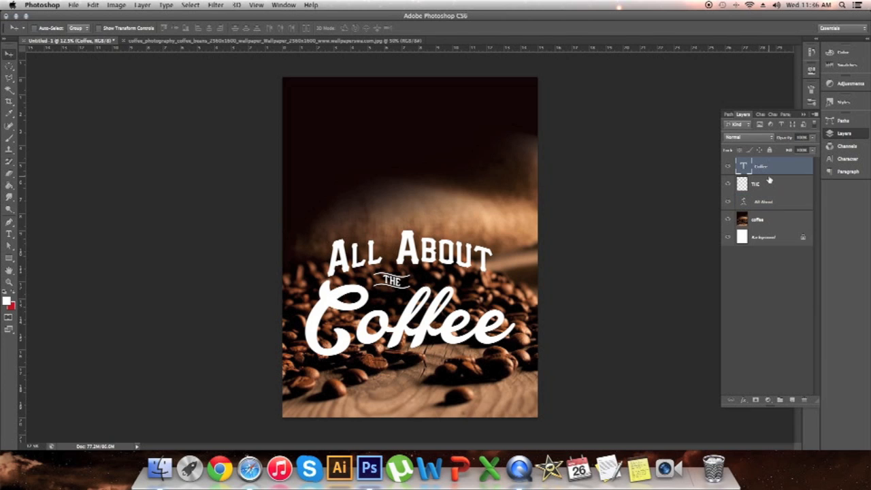
Group the All About, THE and Coffee layers into a single lettering group
right_click(759, 166)
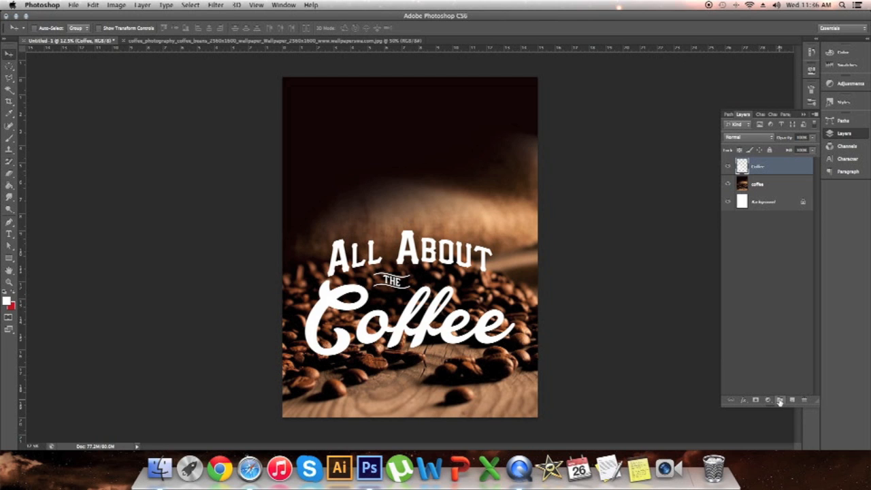
left_click(779, 400)
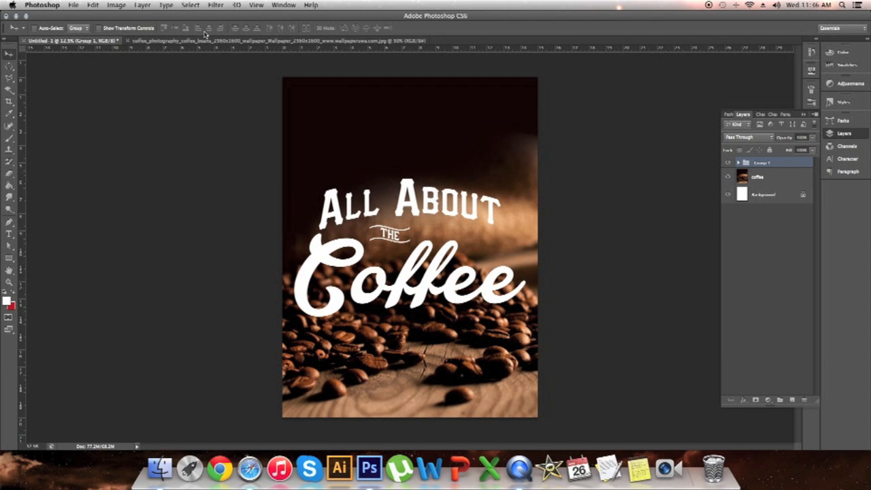
mouse_move(468, 277)
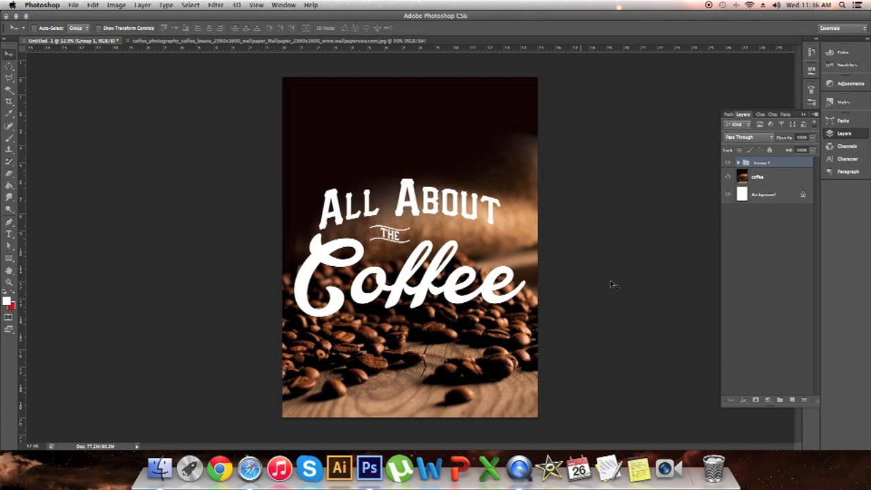
mouse_move(465, 335)
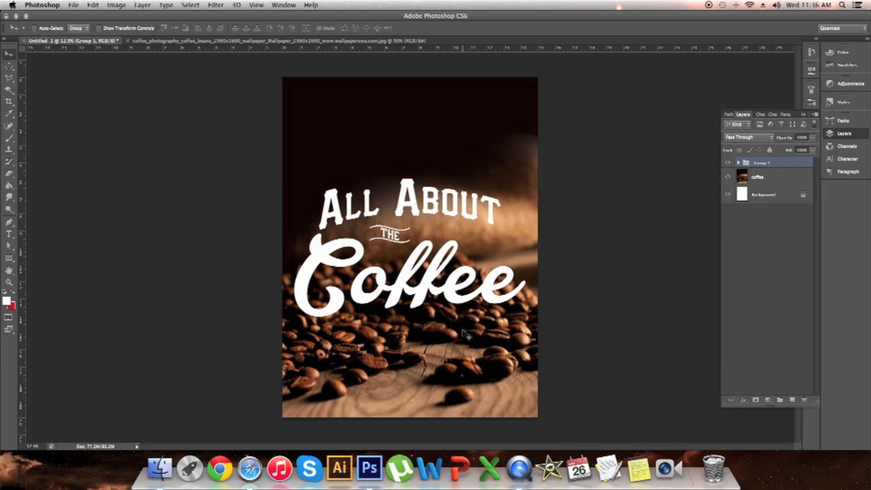
mouse_move(464, 335)
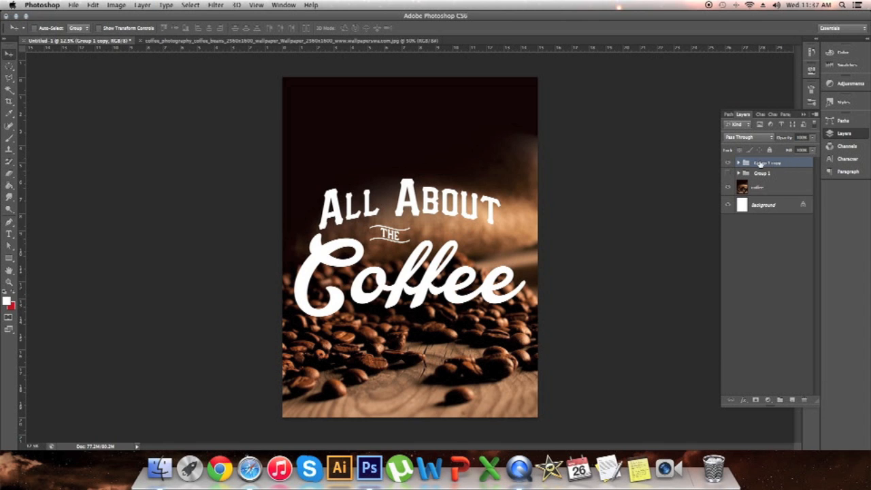
Select the duplicated lettering group and bring up its layer effects
left_click(764, 166)
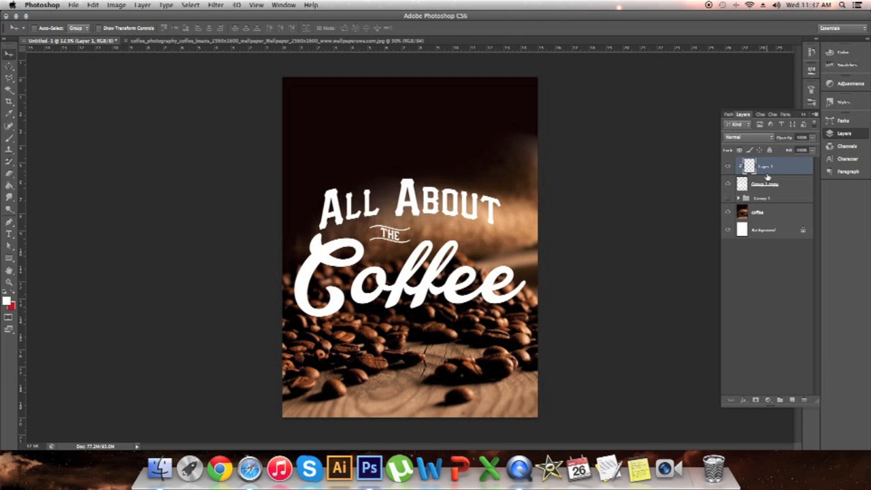
mouse_move(688, 398)
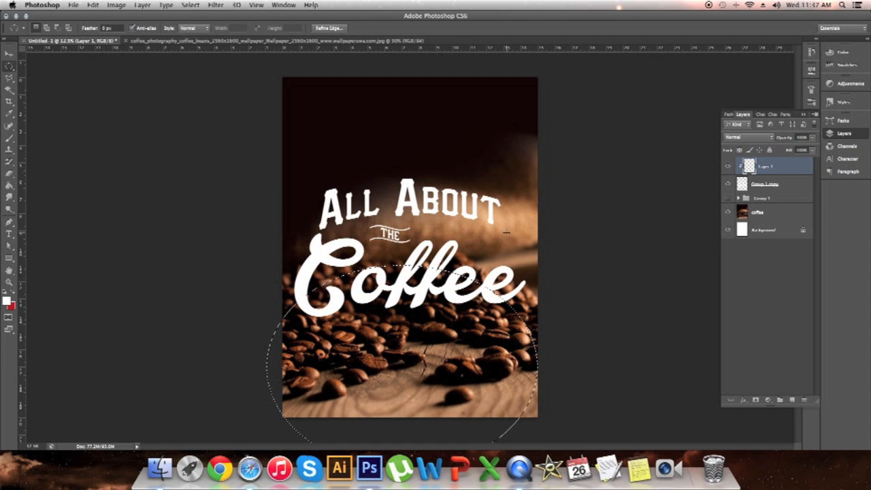
left_click(93, 6)
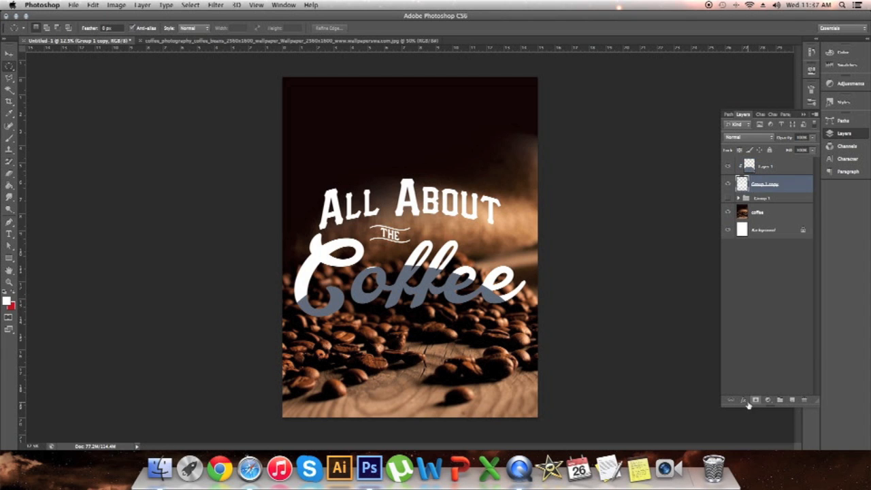
left_click(743, 400)
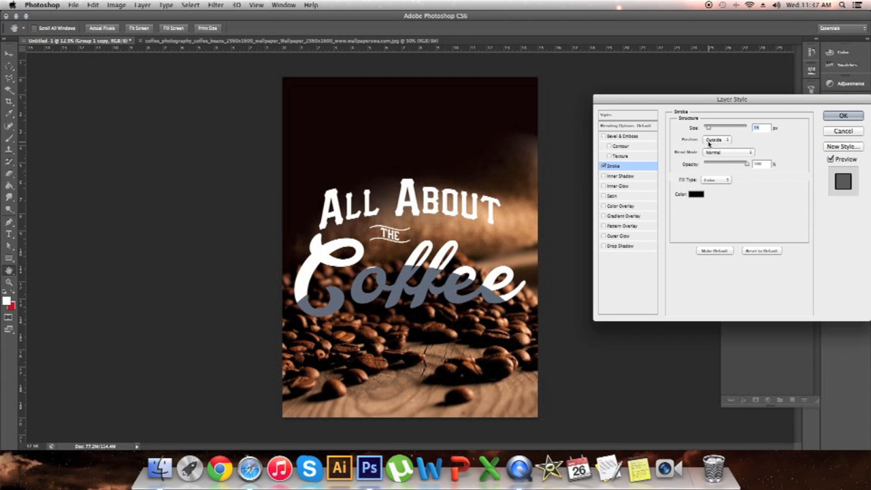
Set the stroke position and colour for the lettering outline and confirm the style
left_click(695, 193)
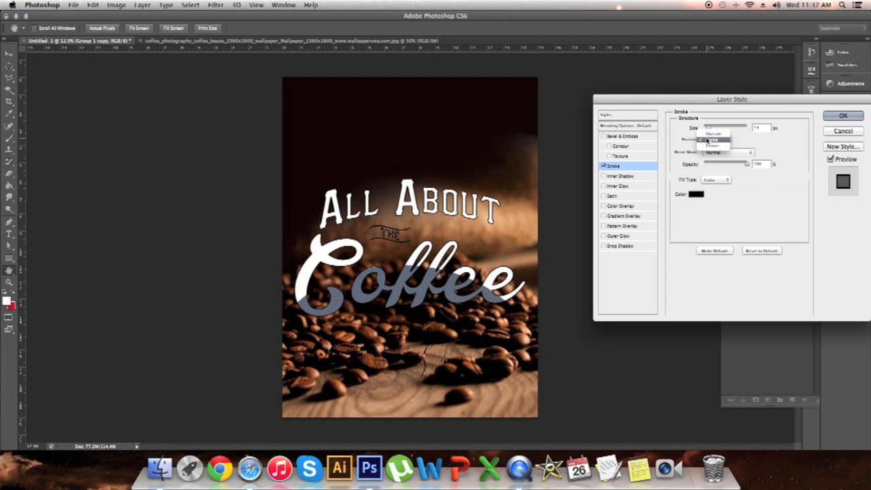
left_click(695, 194)
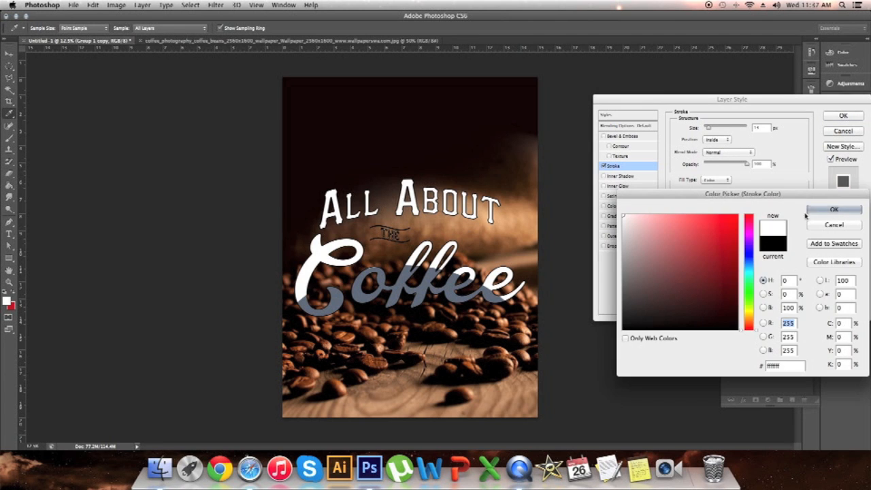
left_click(832, 210)
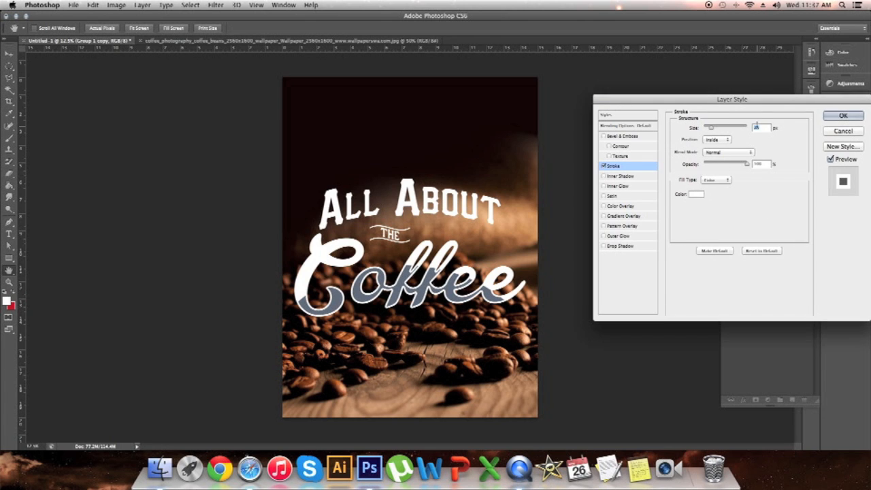
left_click(842, 114)
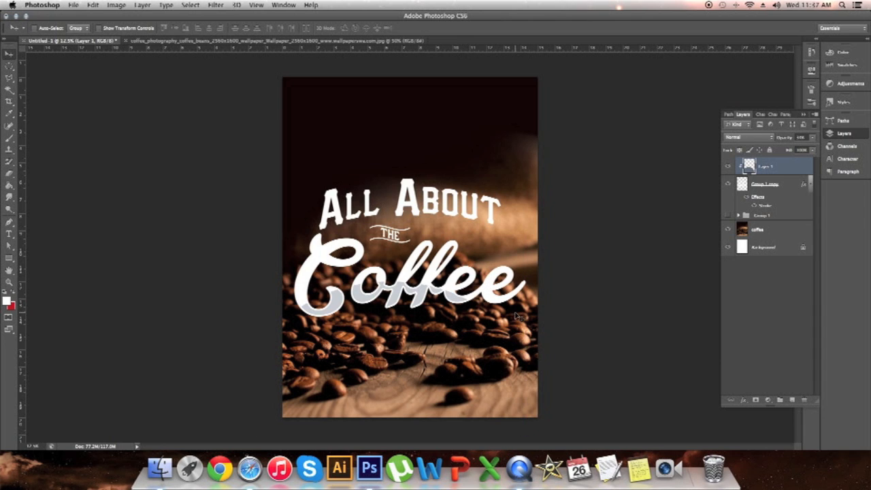
mouse_move(387, 324)
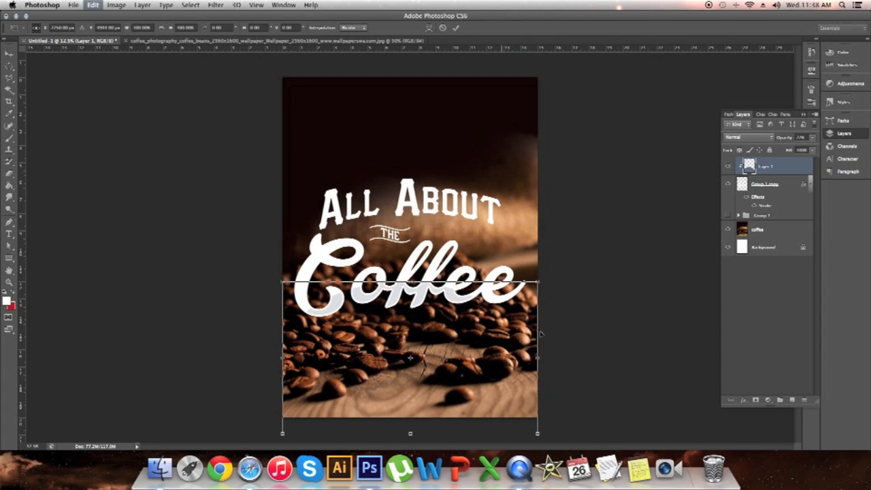
left_click_drag(537, 359, 571, 359)
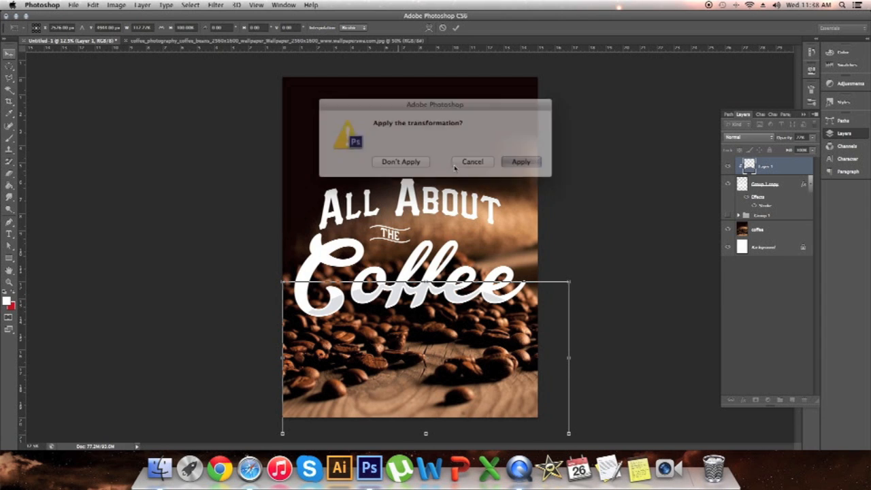
left_click(520, 161)
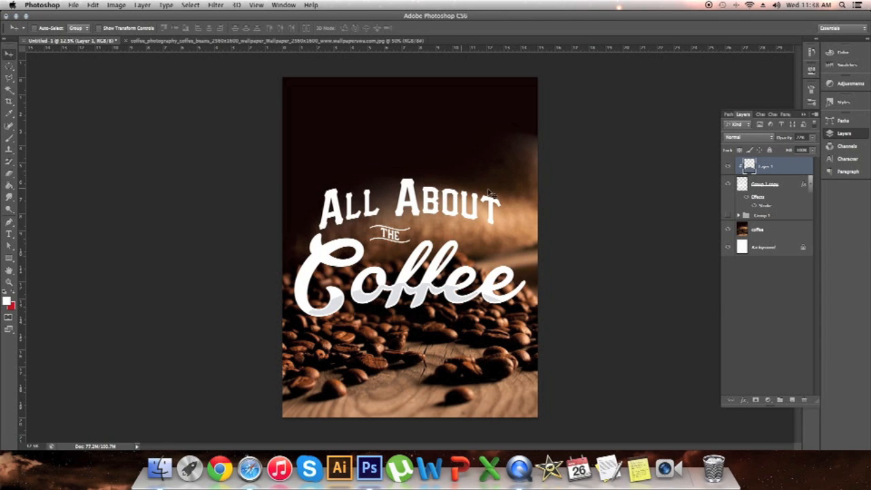
mouse_move(421, 238)
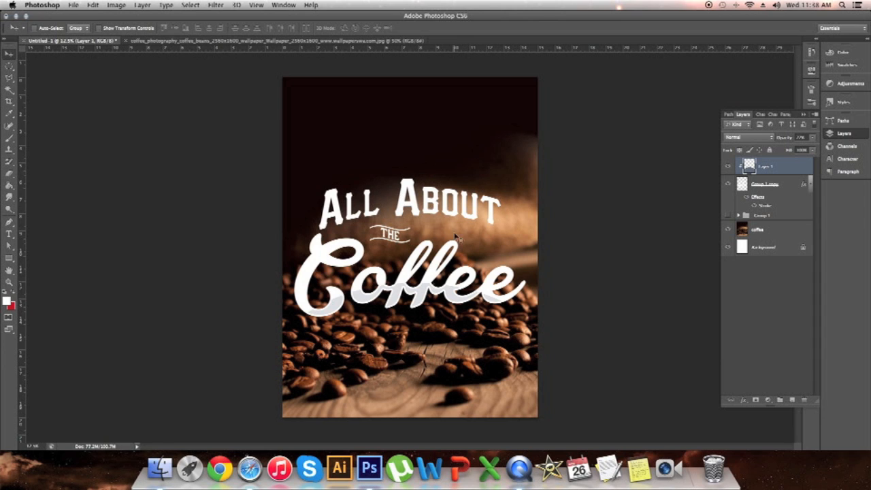
mouse_move(343, 248)
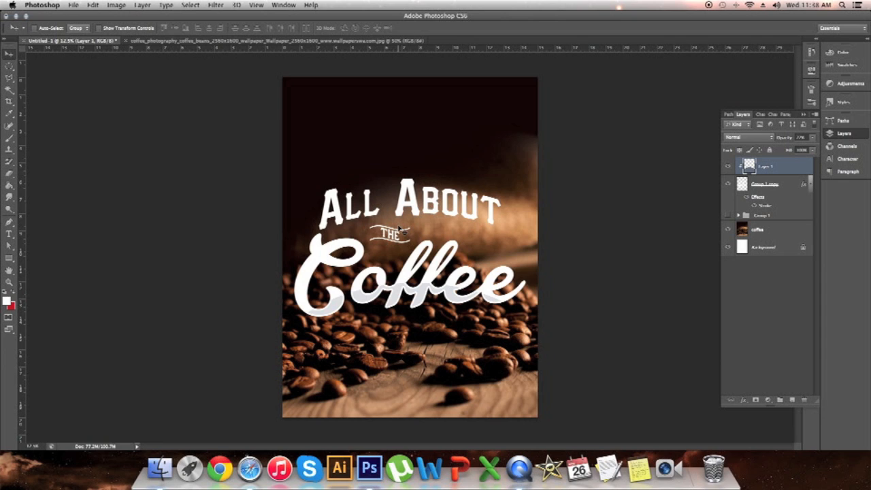
mouse_move(438, 260)
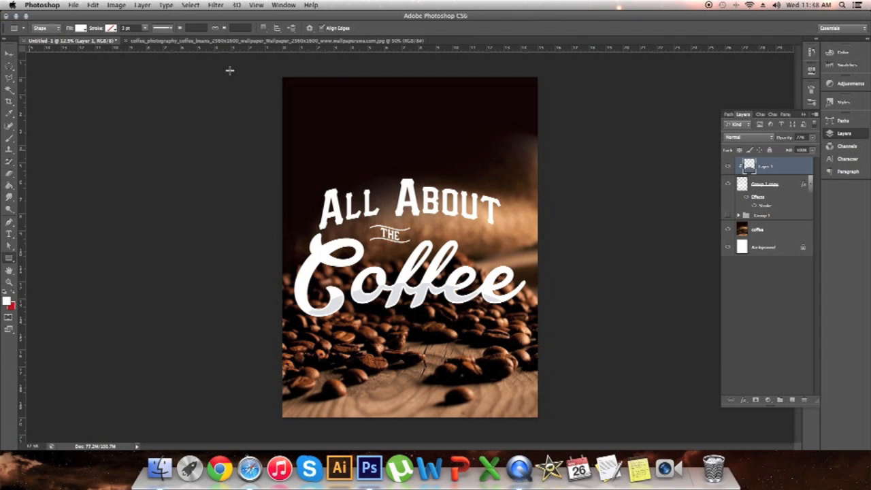
Draw a full-canvas rectangle and give it a black Color Overlay in Layer Style
left_click_drag(288, 79, 408, 248)
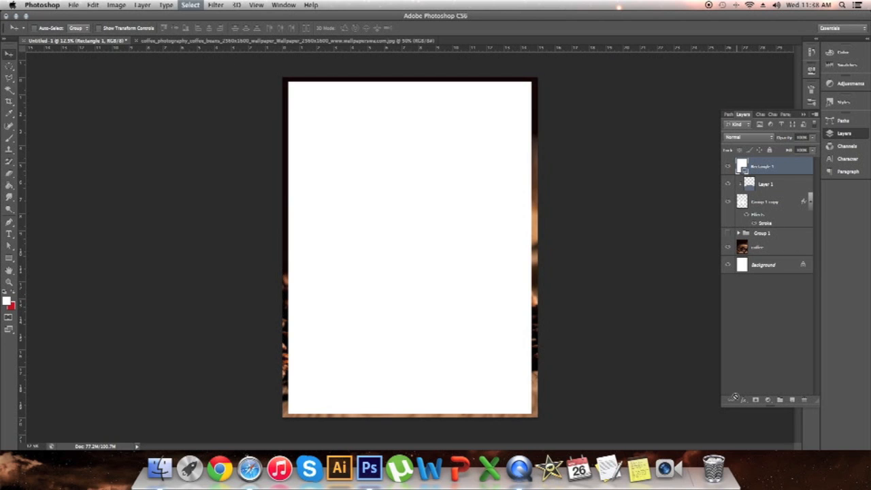
left_click(735, 400)
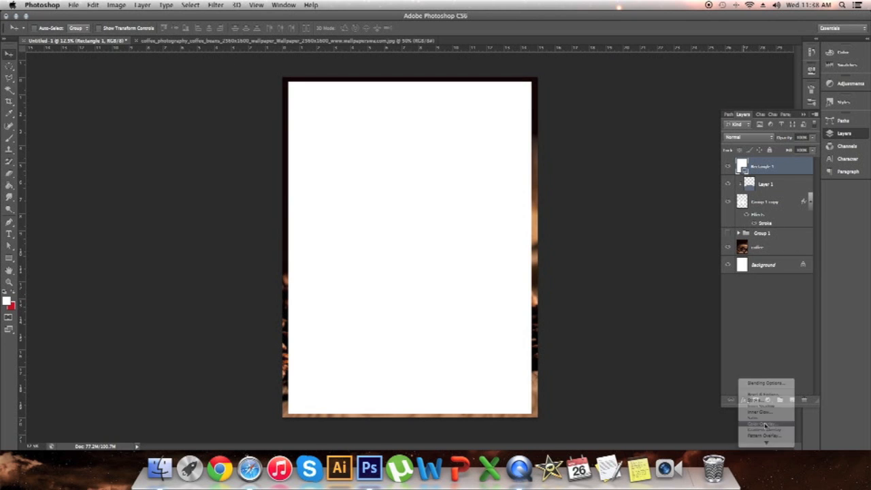
left_click(758, 424)
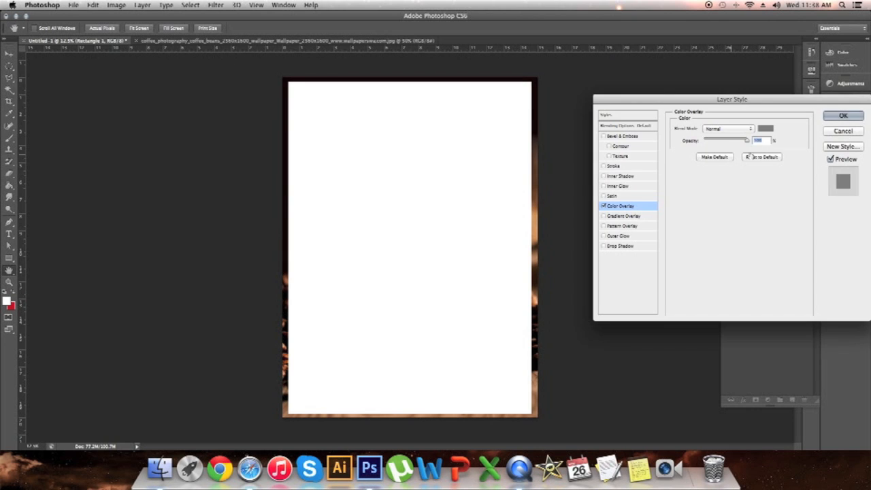
left_click(764, 128)
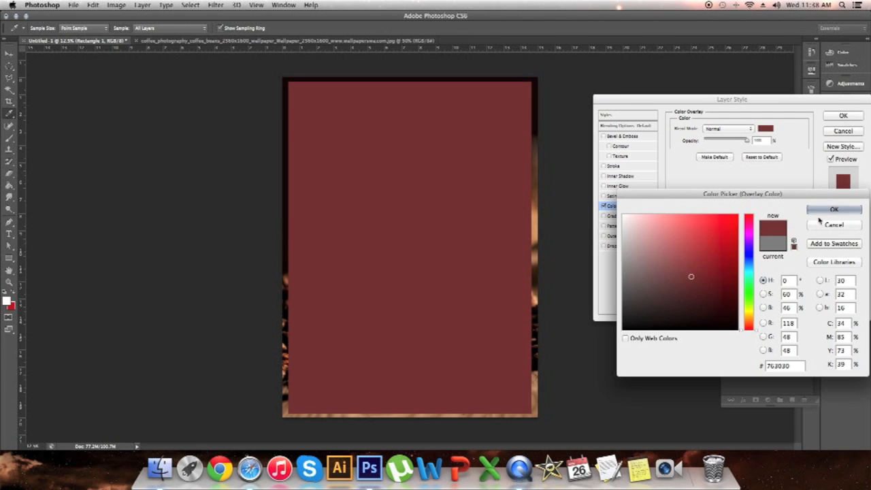
left_click(634, 324)
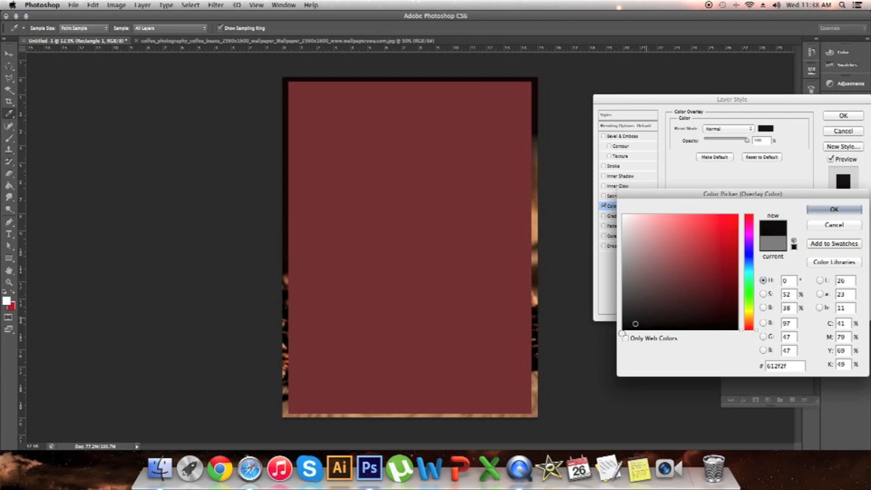
left_click(833, 210)
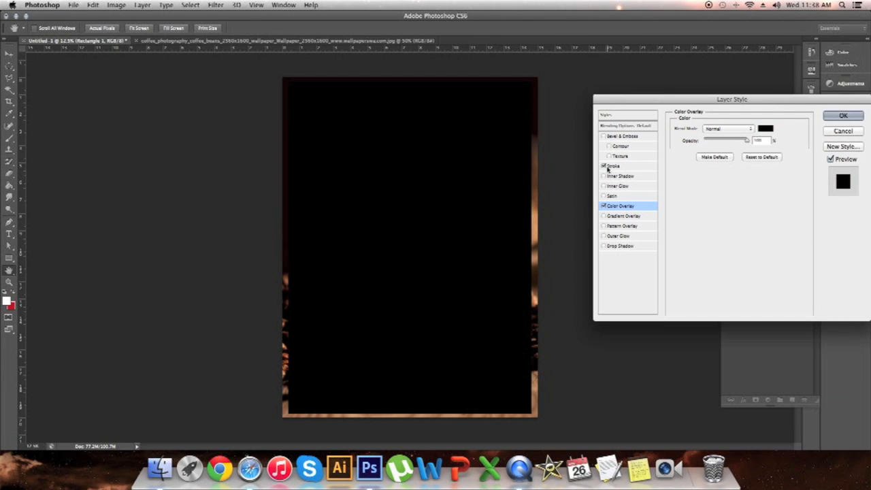
Add a white Inside stroke to the rectangle and apply the layer style
left_click(612, 166)
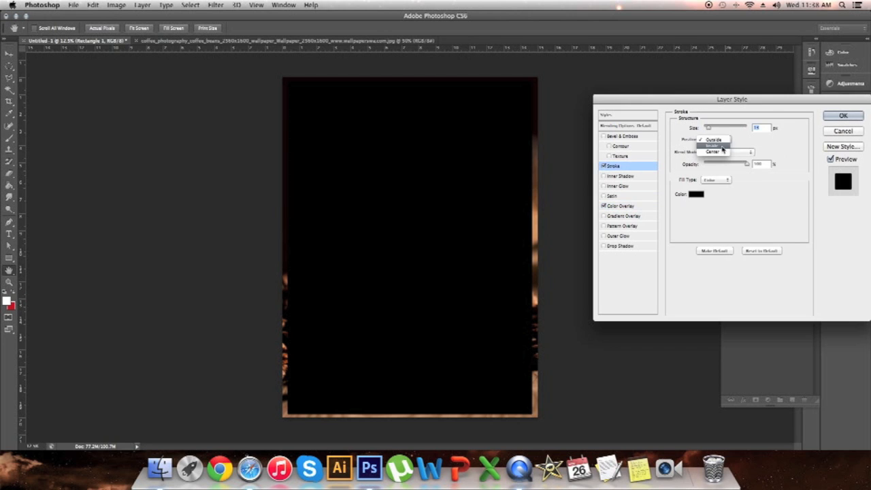
left_click(713, 146)
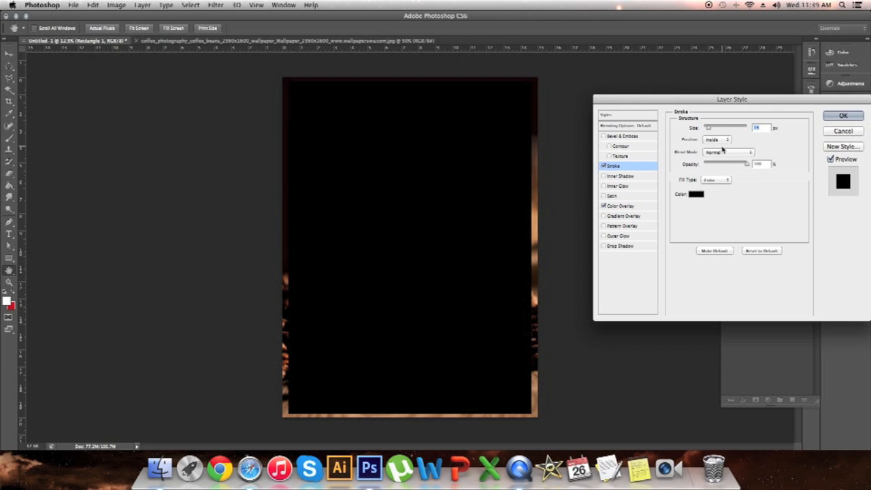
left_click(695, 193)
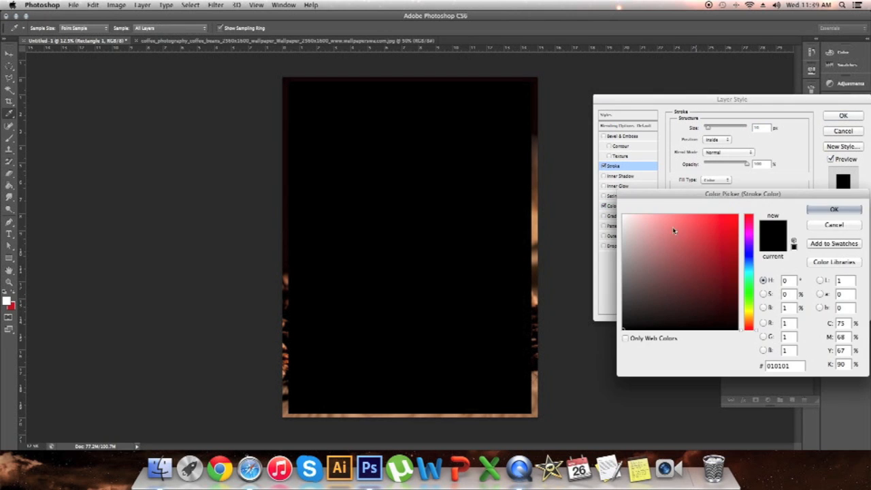
left_click(666, 231)
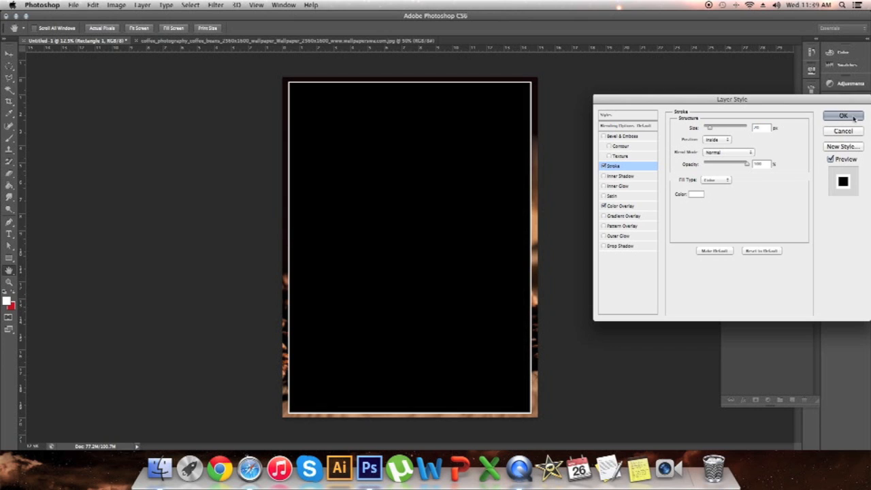
left_click(843, 115)
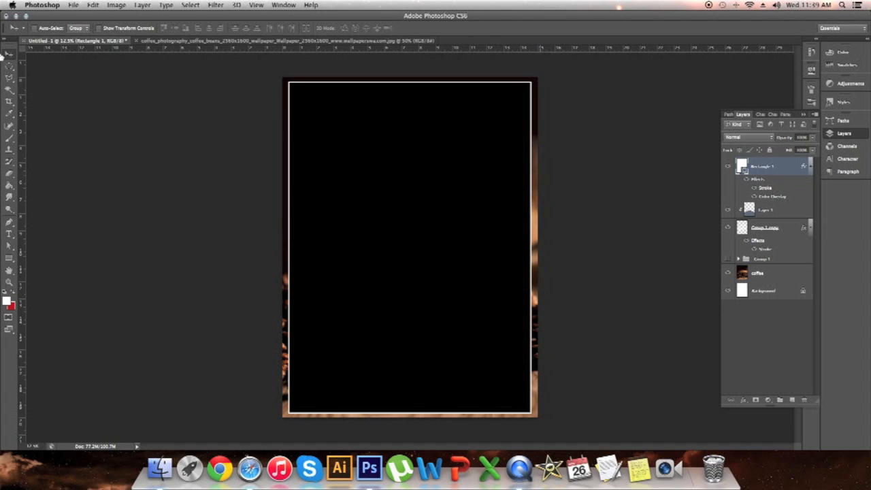
With the Elliptical Marquee, select a circle over the frame's top-left corner to notch it
left_click(8, 57)
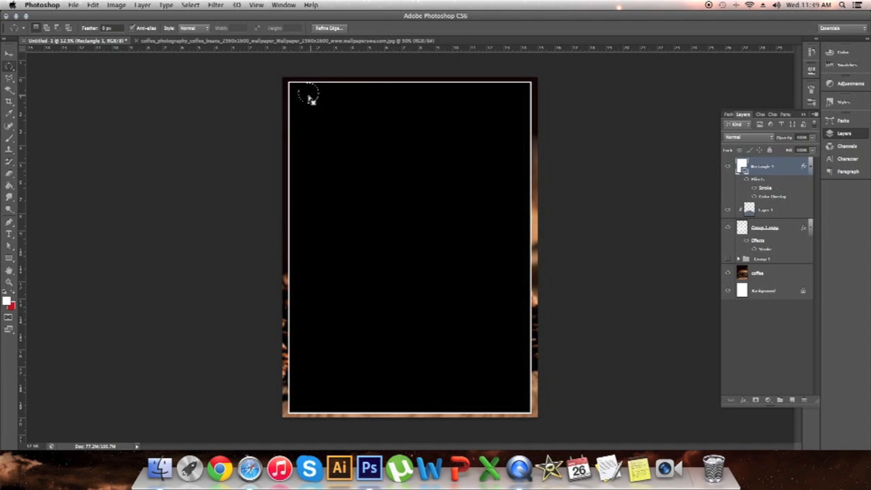
mouse_move(326, 112)
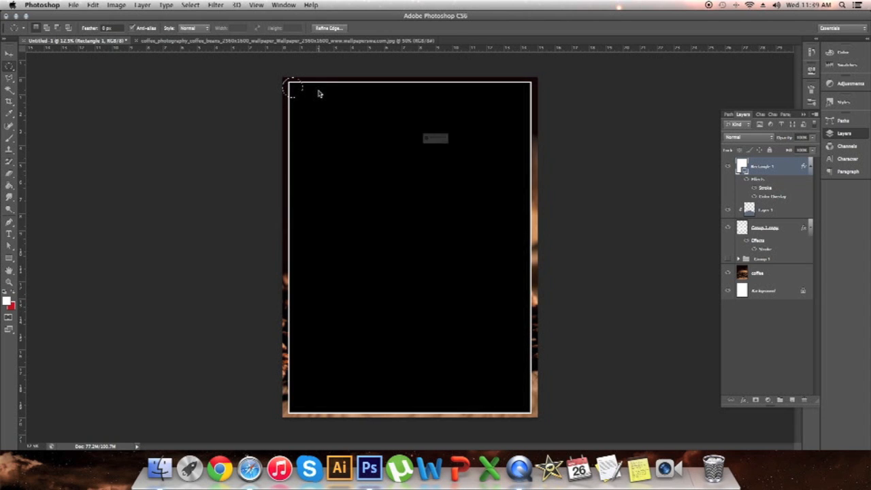
right_click(773, 166)
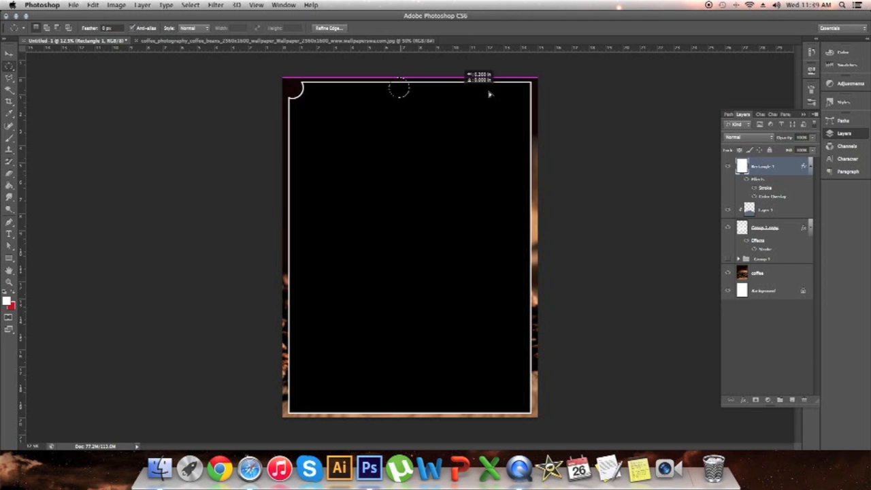
left_click_drag(400, 87, 530, 93)
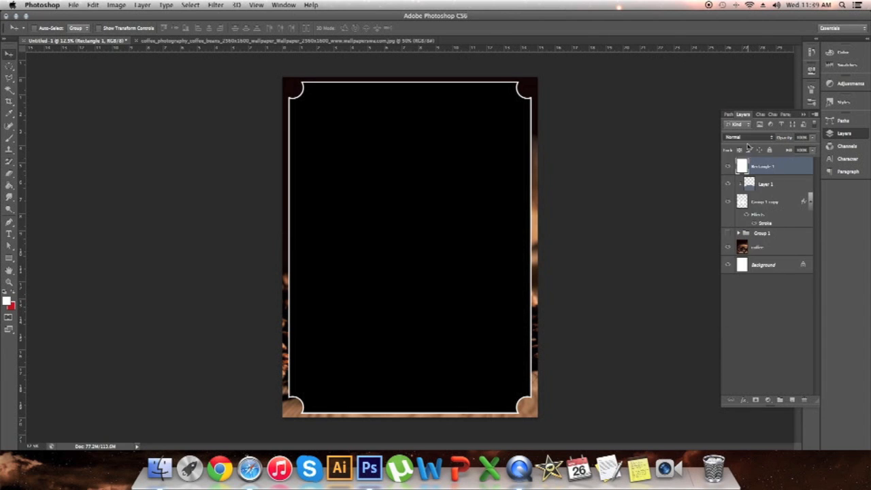
Change the rectangle layer's blend mode so the black drops out, then clear the selection
left_click(749, 136)
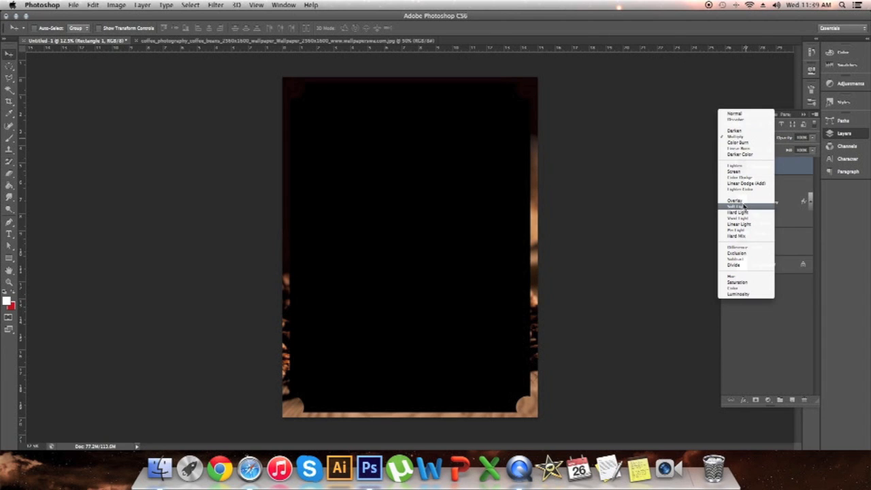
left_click(734, 200)
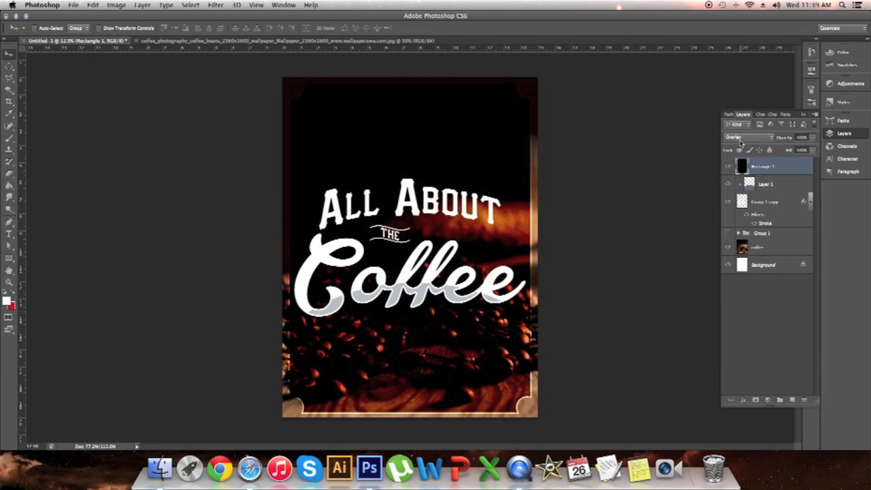
left_click(746, 136)
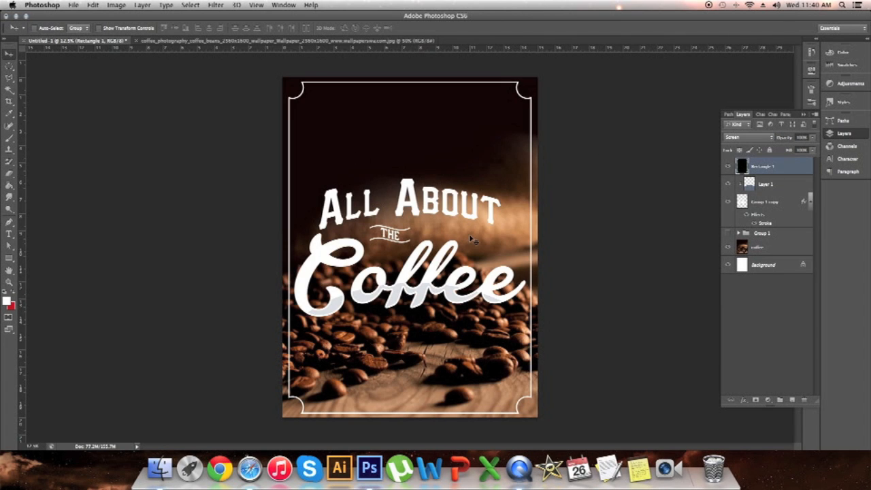
mouse_move(384, 164)
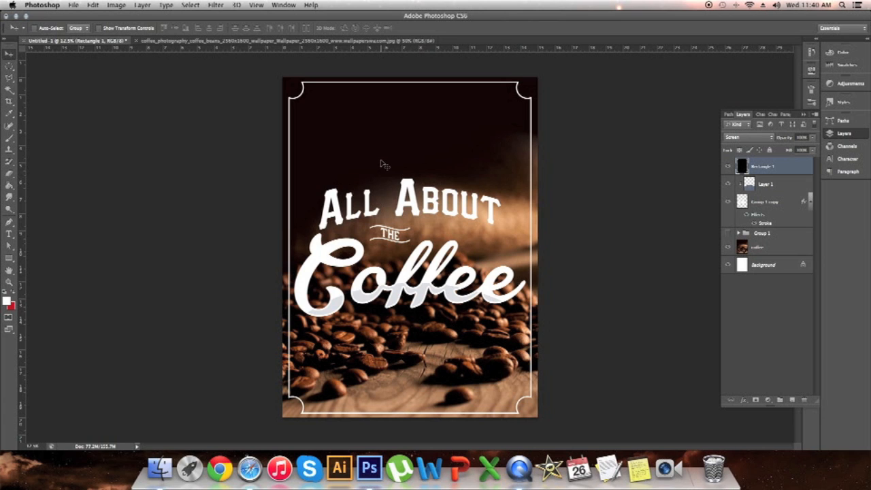
left_click(190, 6)
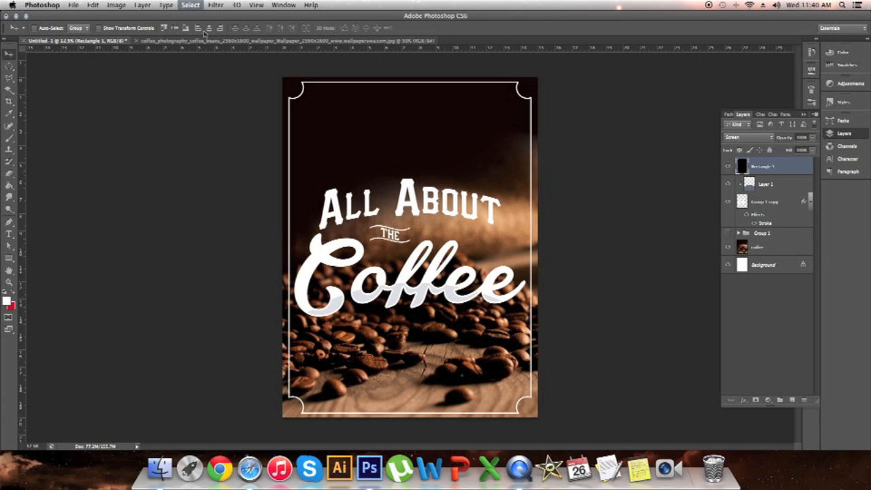
left_click(174, 27)
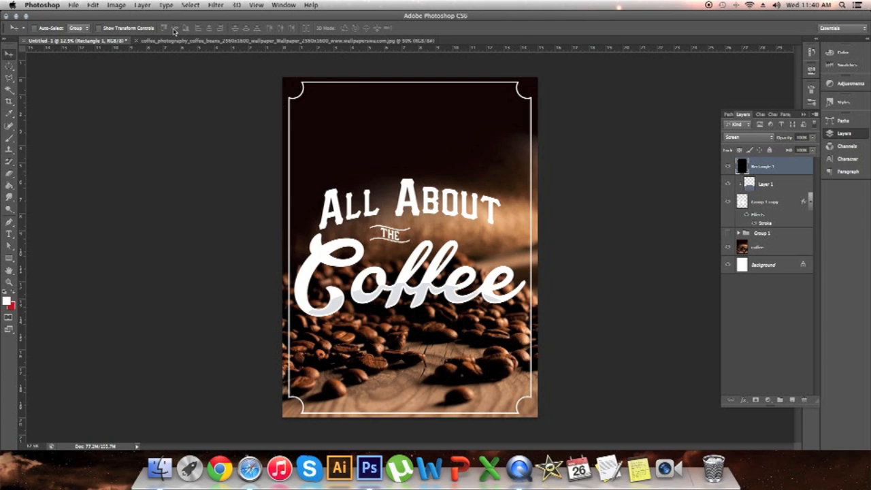
mouse_move(174, 28)
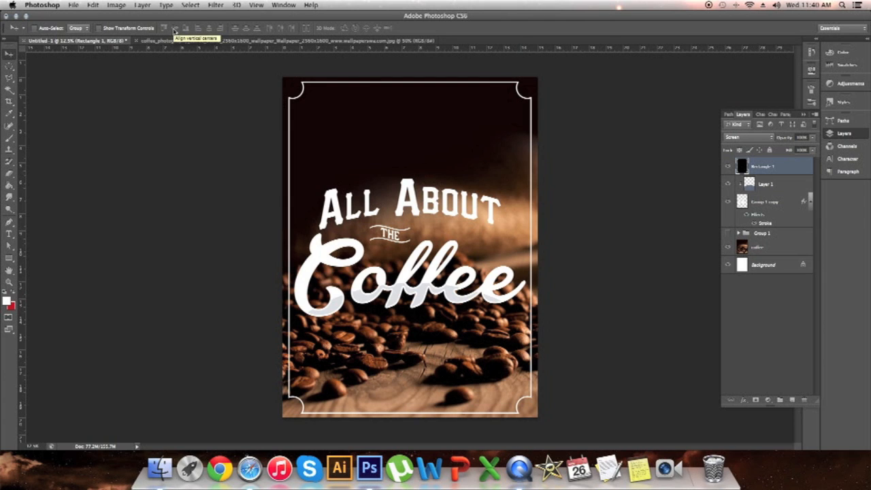